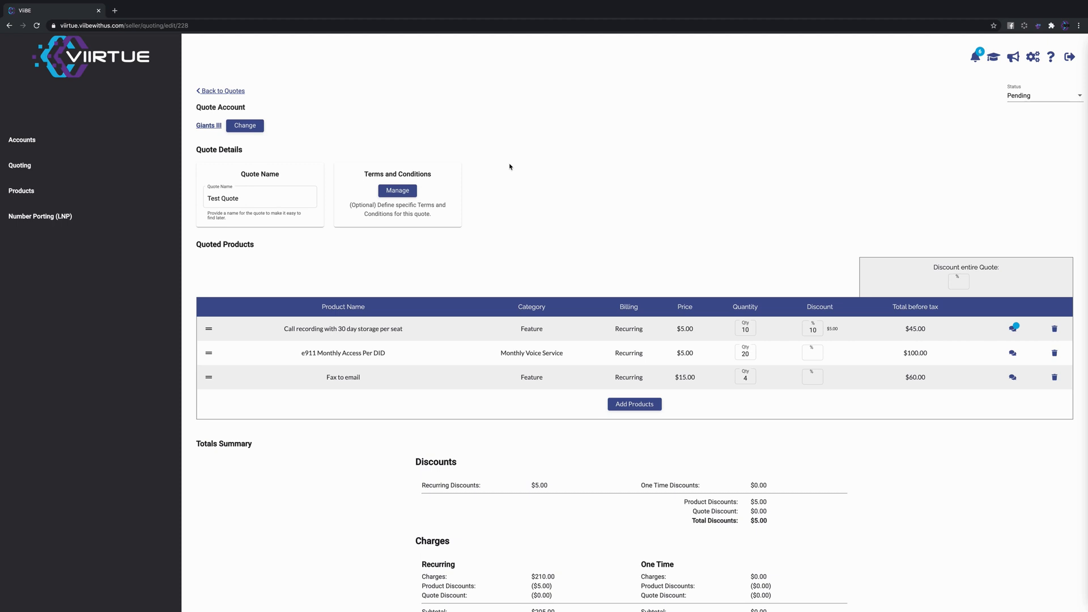
# - Read the 10% discount comment on Fax to email, then enter 10 in its Discount %
pyautogui.scroll(-3)
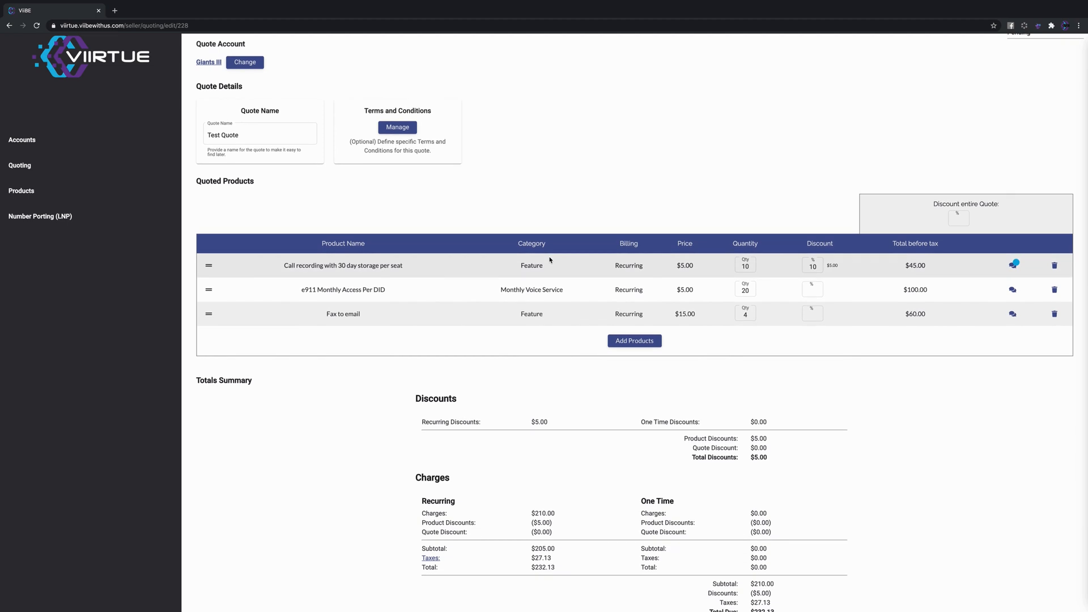
pyautogui.scroll(-3)
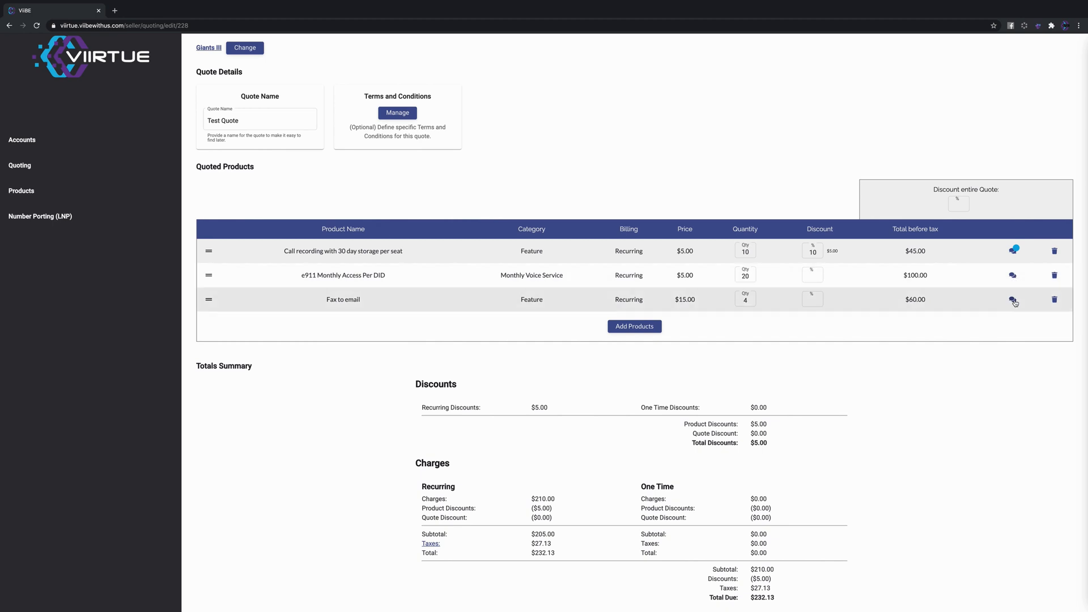
pyautogui.click(1012, 300)
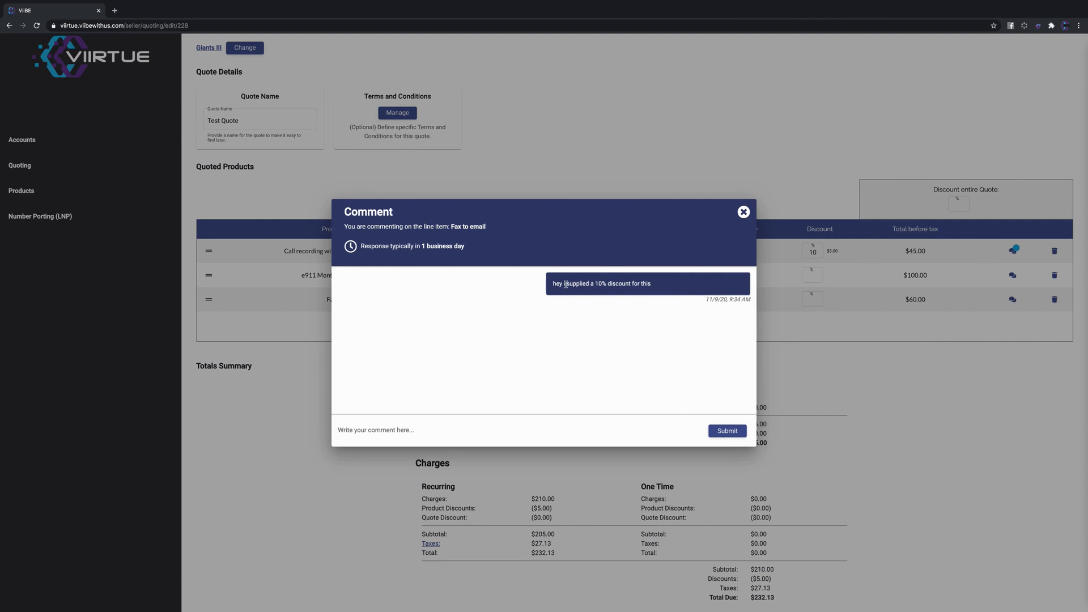
pyautogui.tripleClick(601, 283)
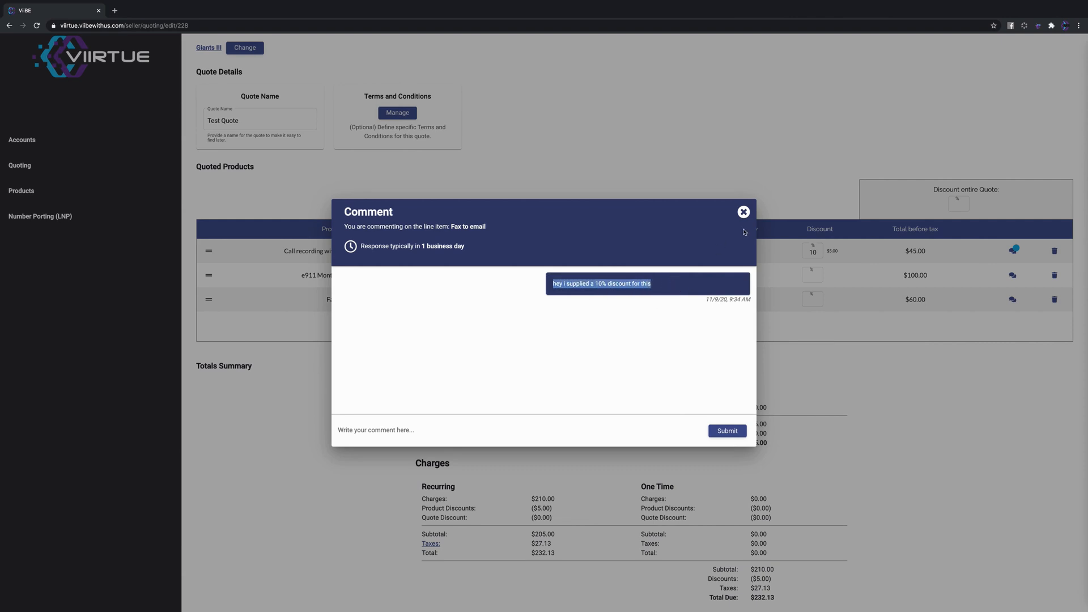
pyautogui.click(743, 212)
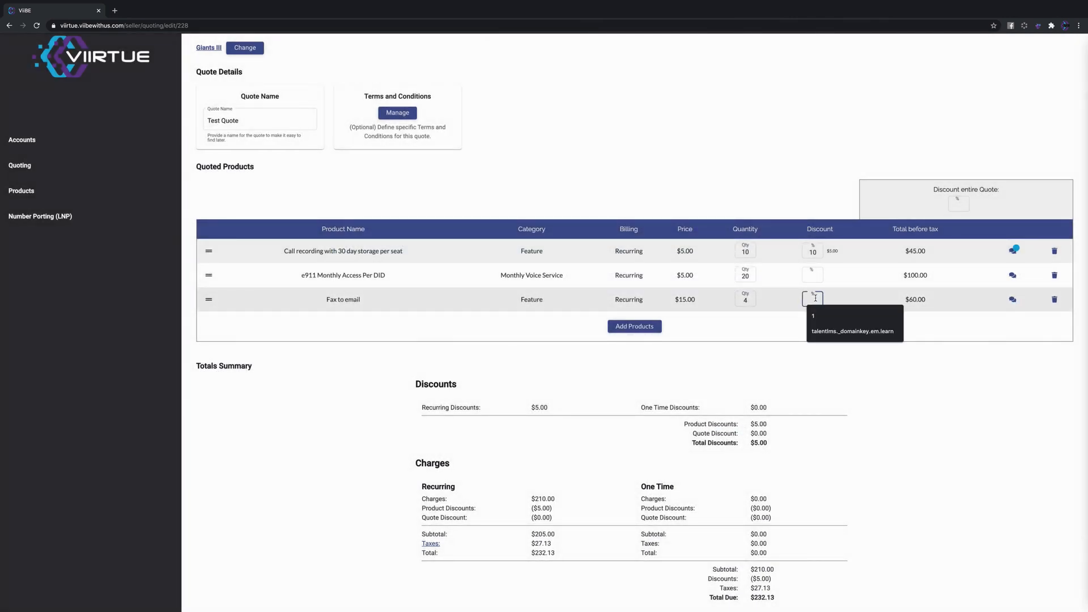
pyautogui.write('10')
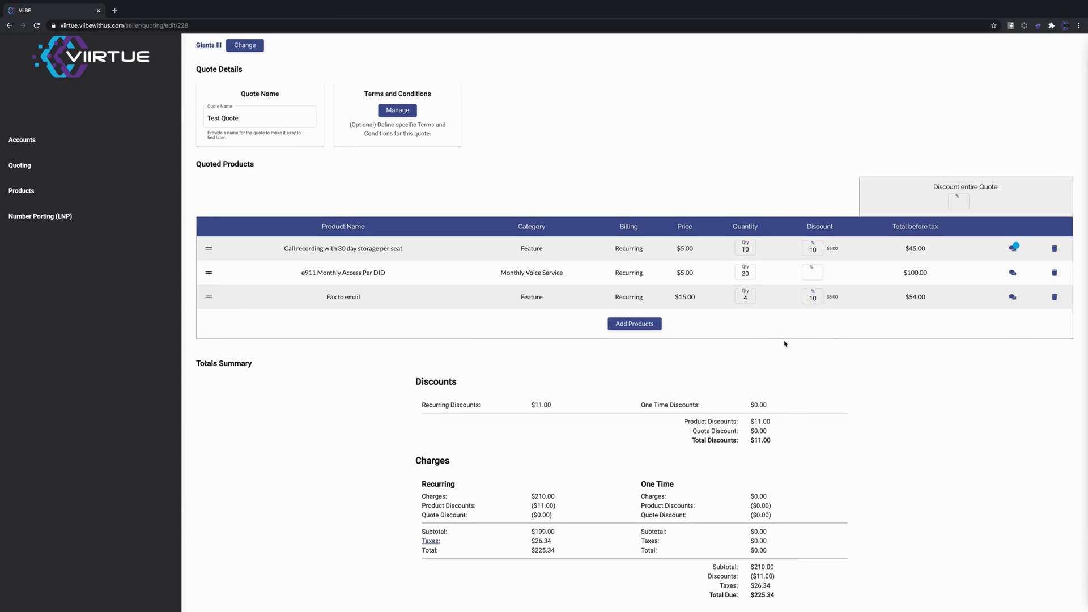
pyautogui.scroll(-3)
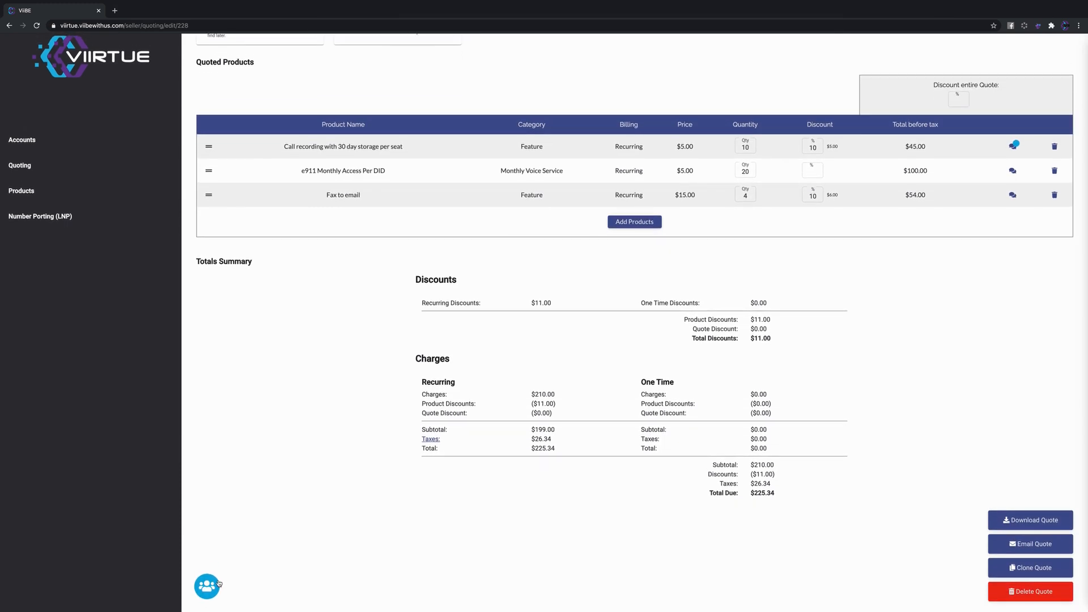
pyautogui.click(206, 586)
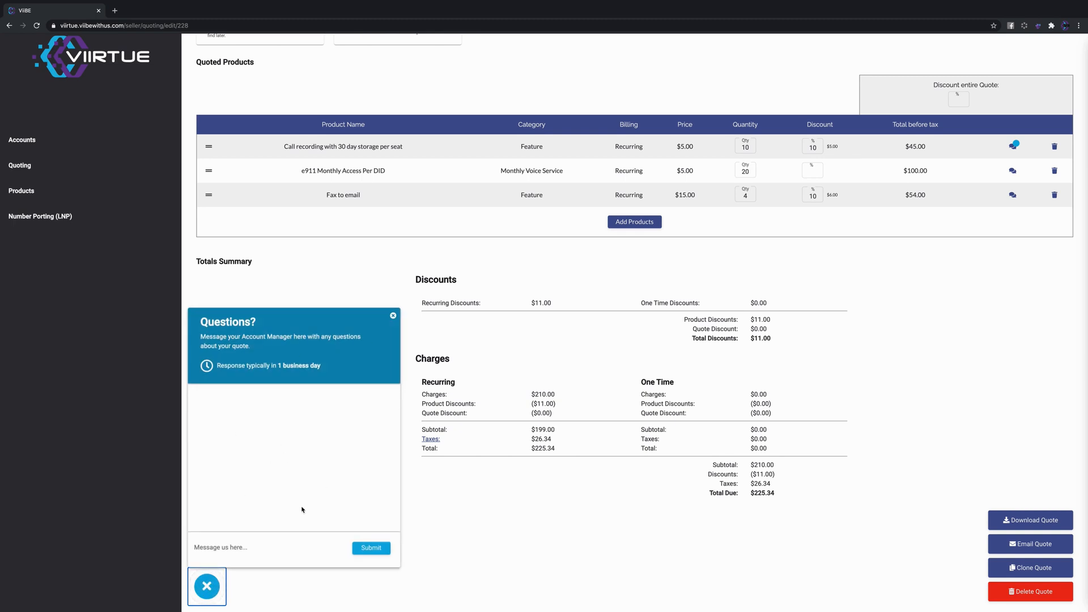
pyautogui.moveTo(301, 509)
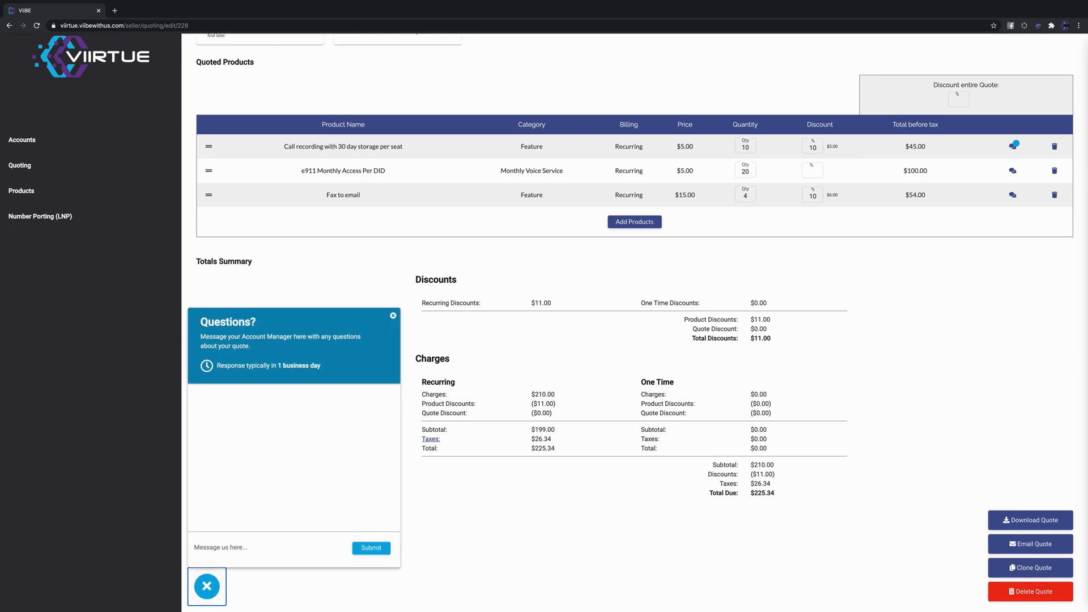
pyautogui.click(206, 585)
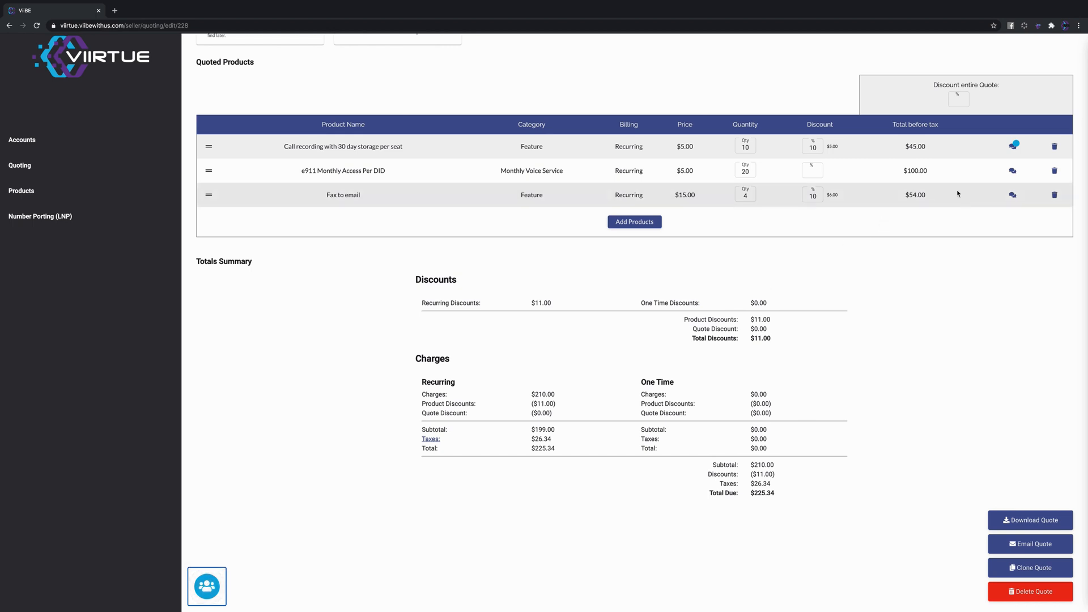
pyautogui.moveTo(1012, 172)
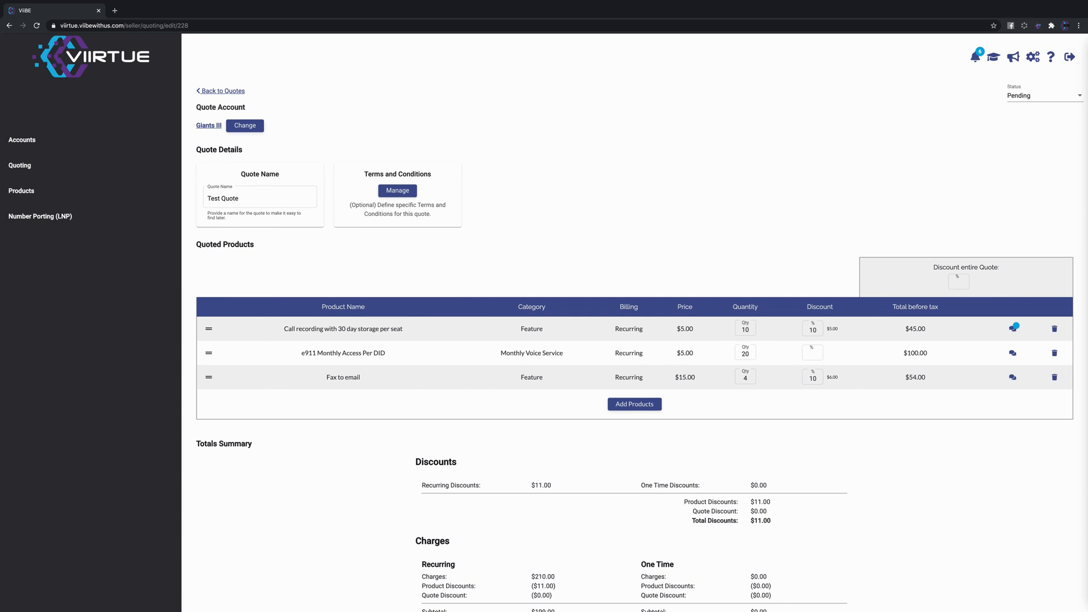
pyautogui.moveTo(934, 327)
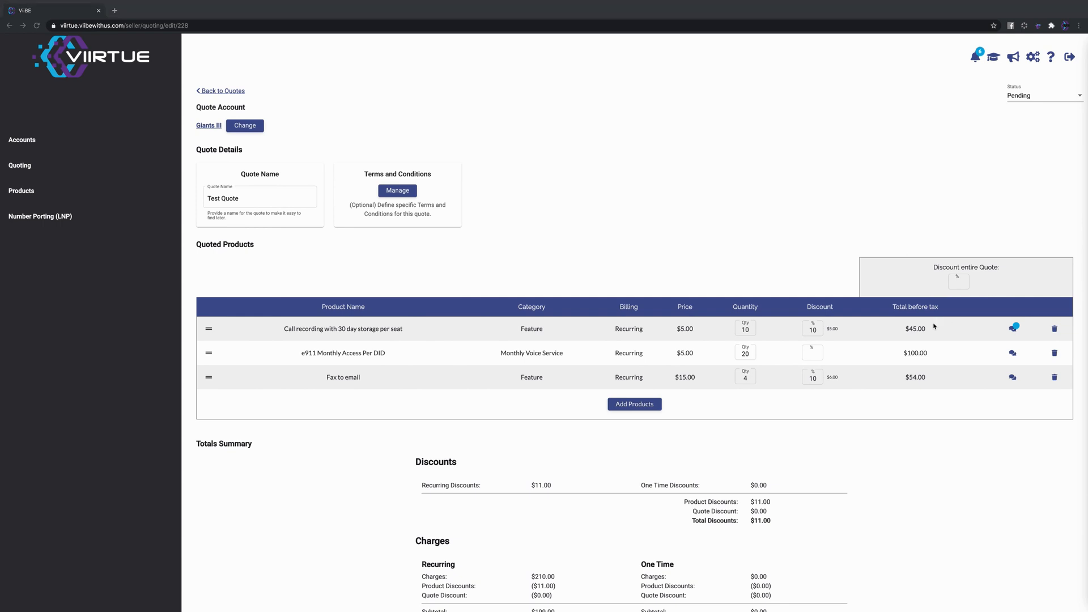
# - Email the Test Quote to the customer from the bottom of the quote
pyautogui.scroll(-3)
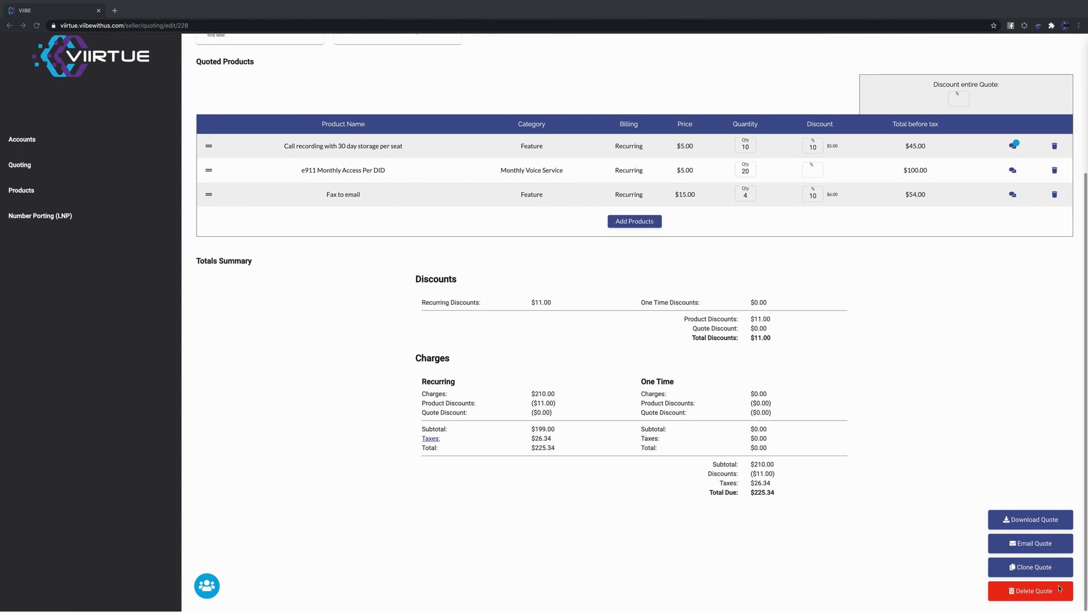
pyautogui.click(1030, 544)
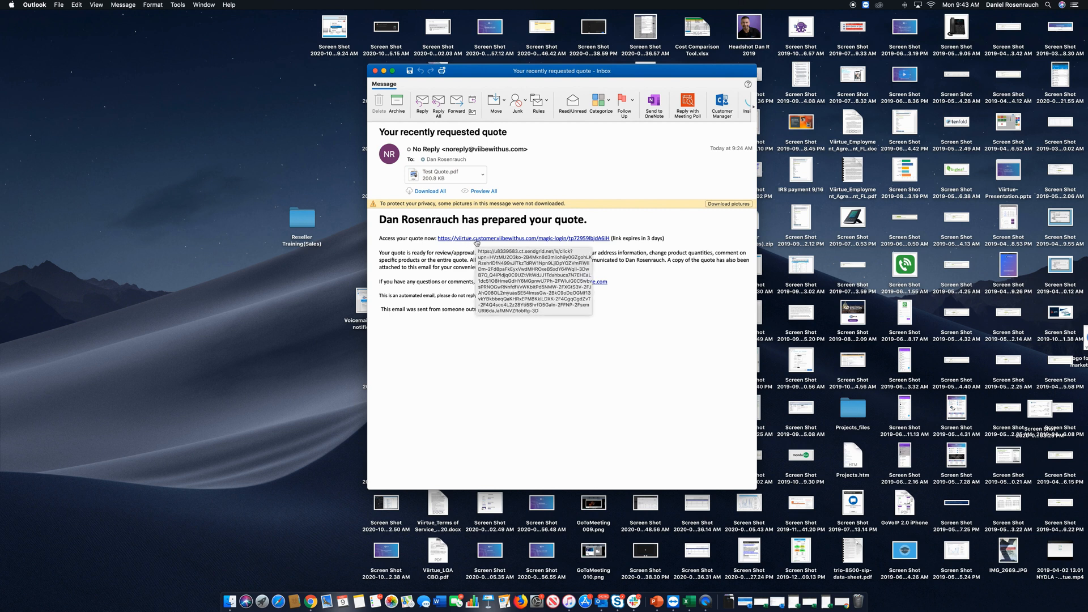
pyautogui.moveTo(643, 228)
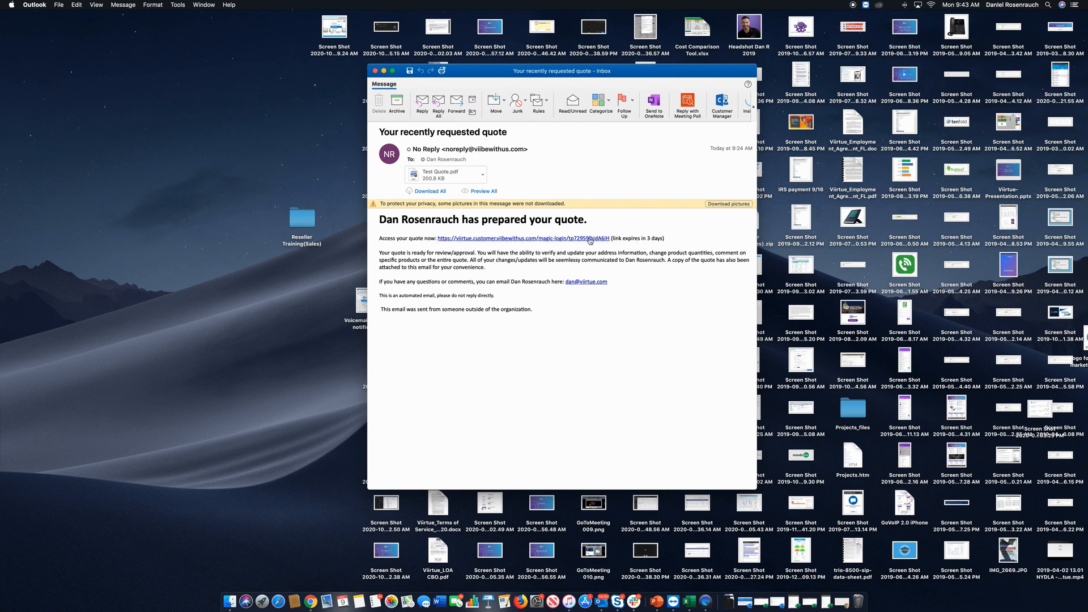
# - Follow the magic-login link in the quote email to the customer portal
pyautogui.click(523, 239)
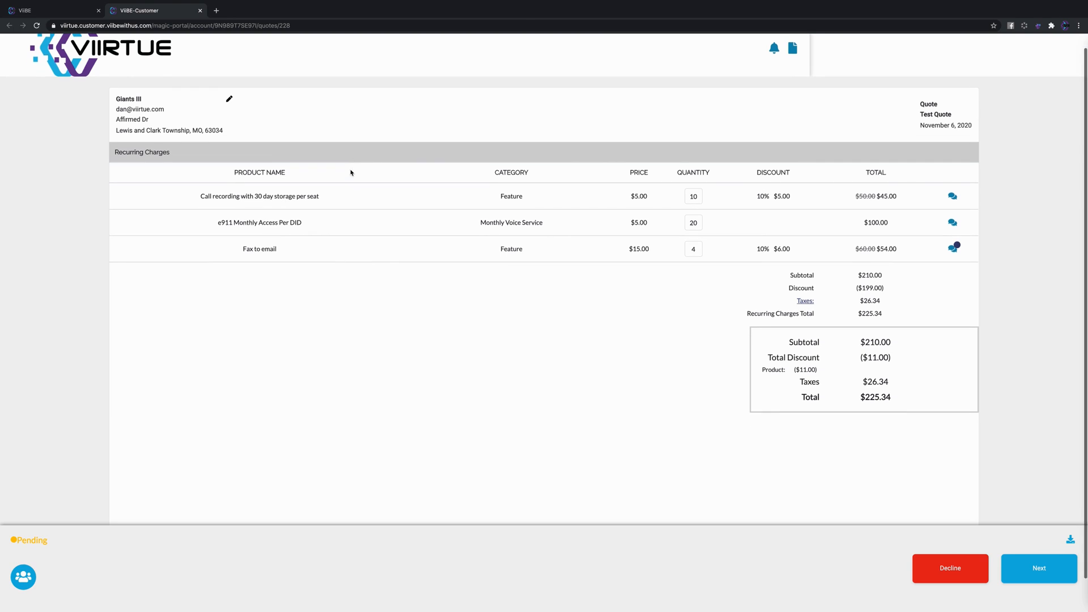
pyautogui.scroll(-3)
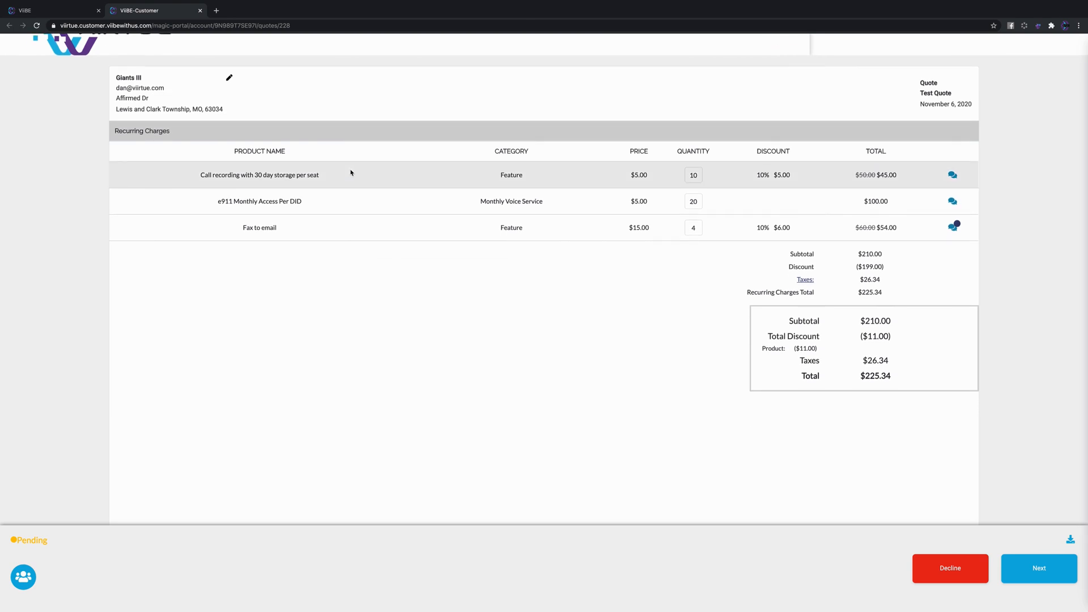
pyautogui.moveTo(562, 402)
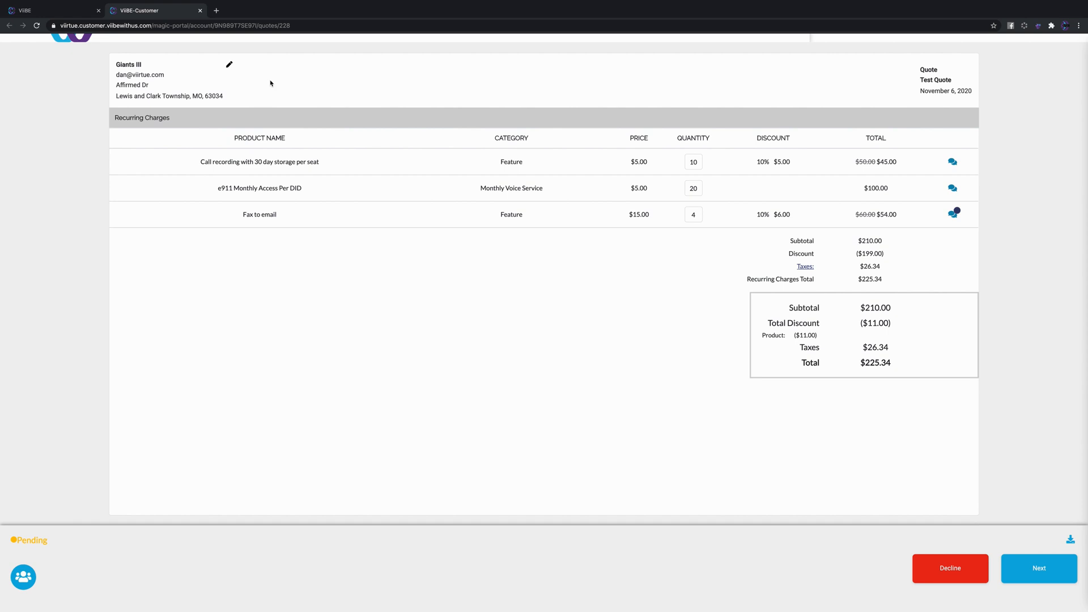
pyautogui.moveTo(229, 63)
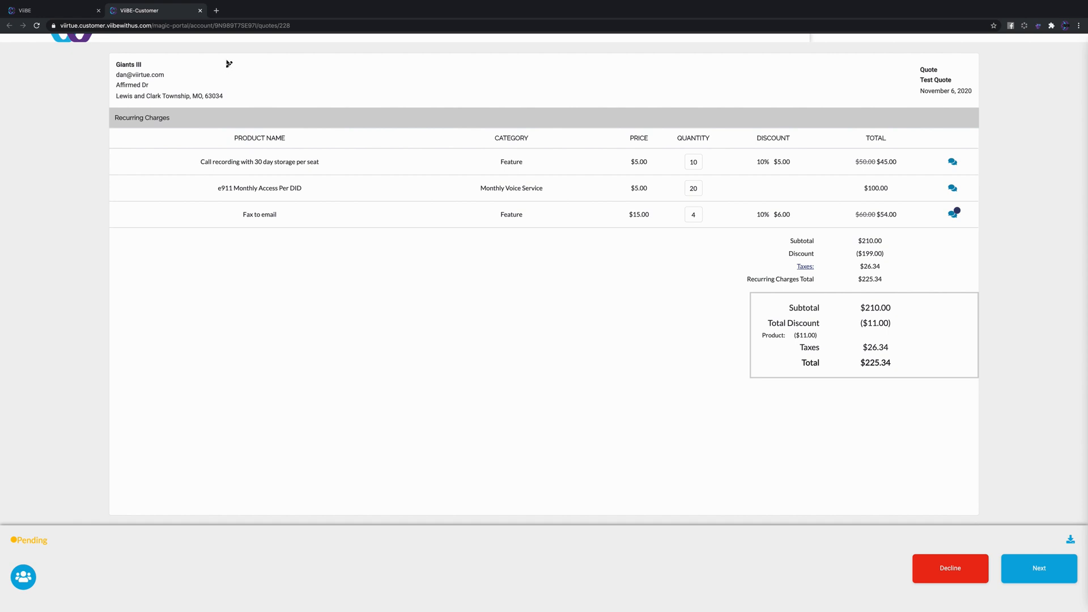
pyautogui.click(229, 64)
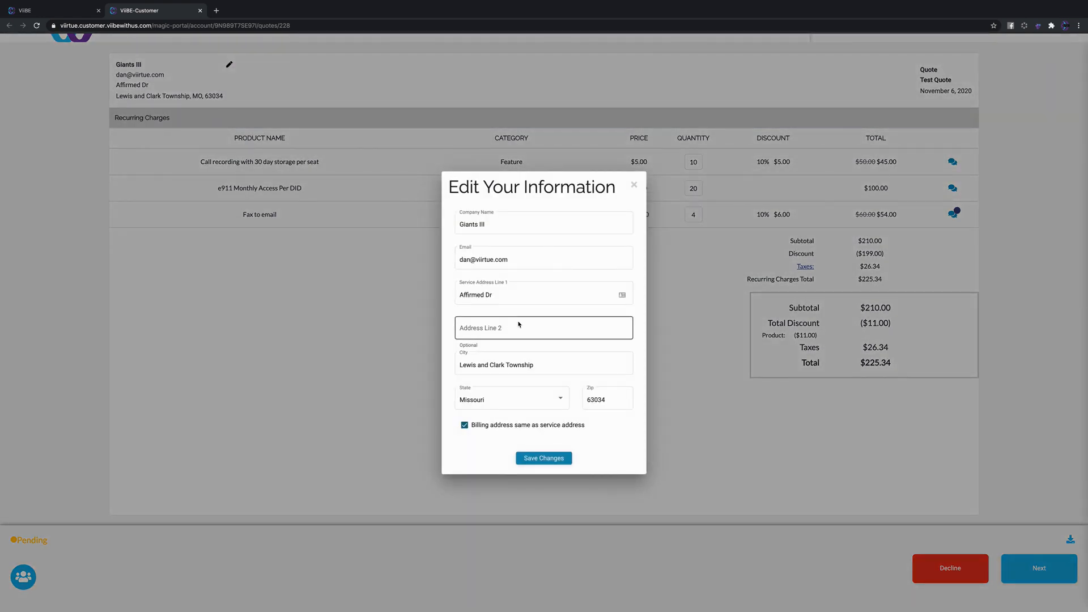
pyautogui.click(543, 294)
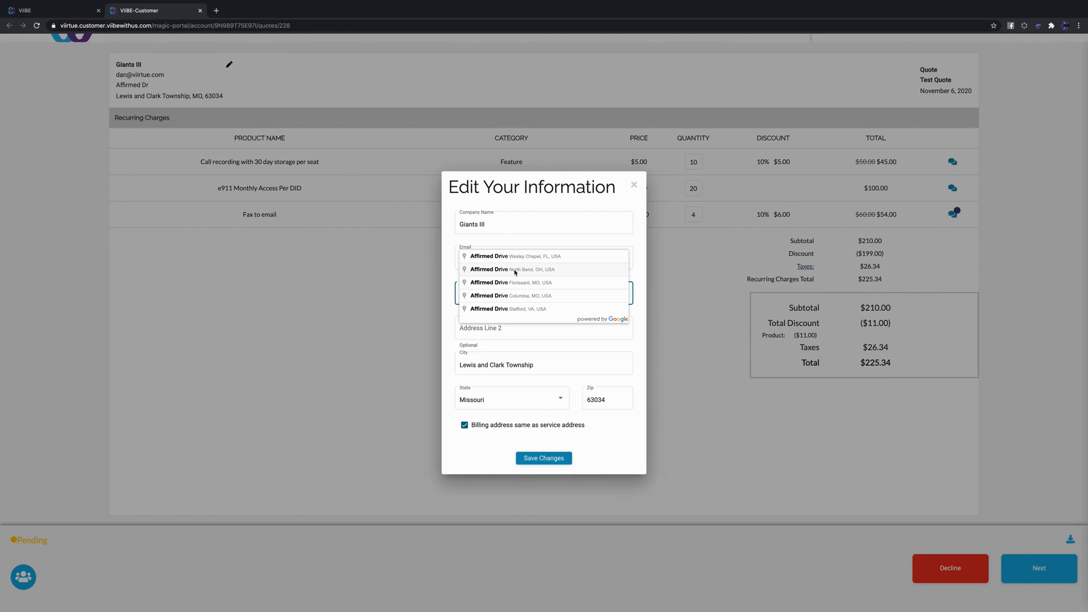
pyautogui.click(544, 269)
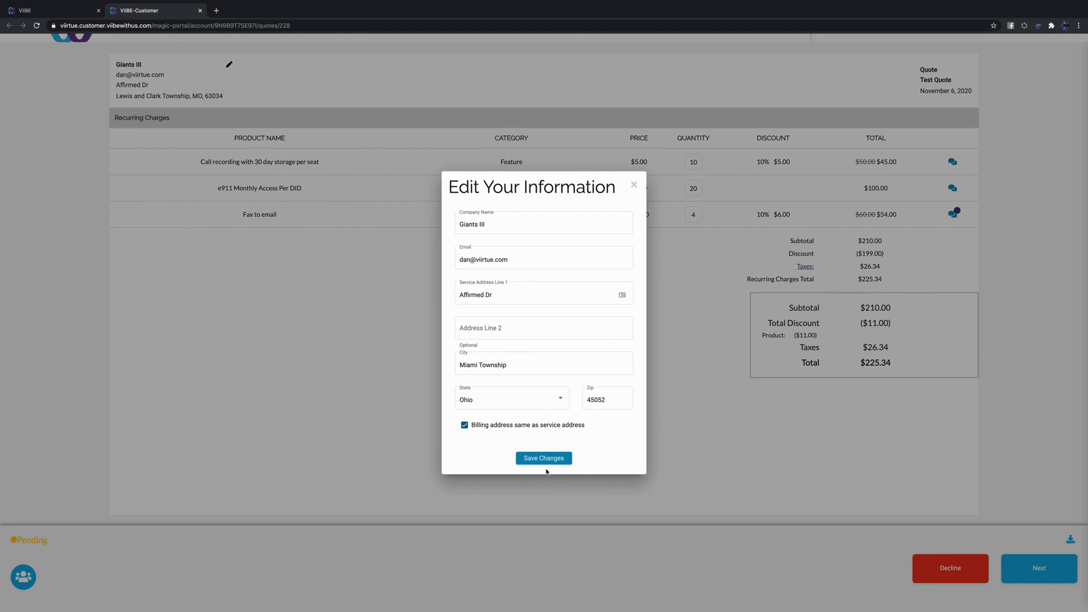
pyautogui.click(544, 458)
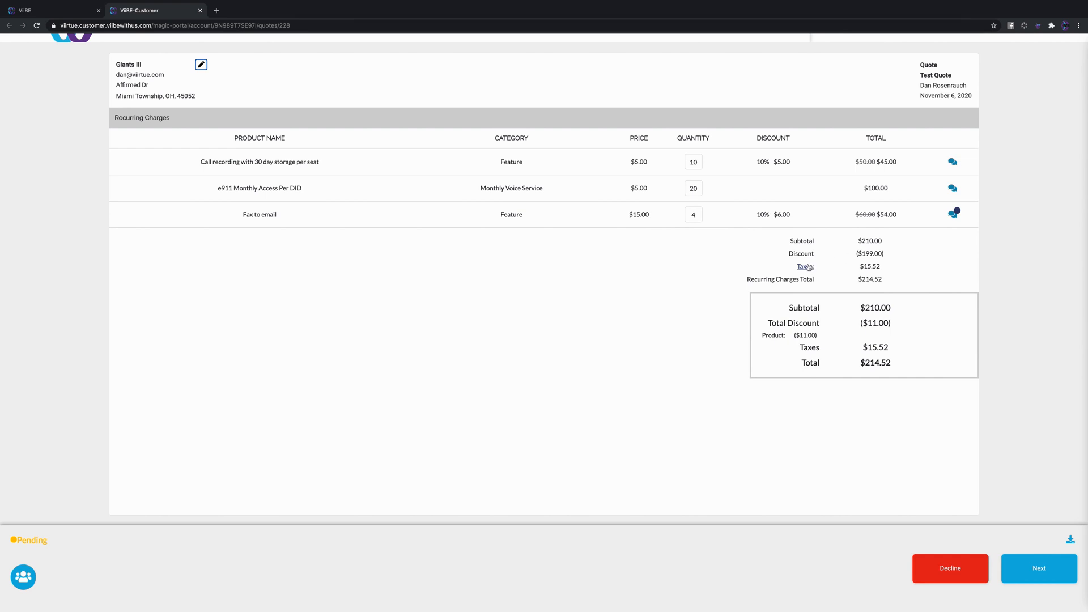
pyautogui.click(805, 266)
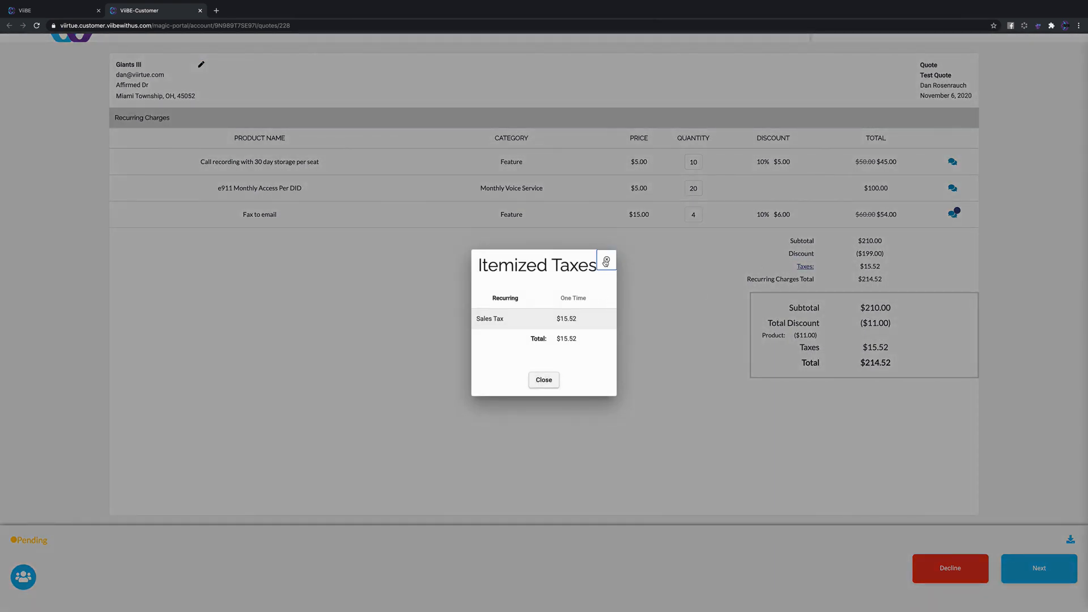
pyautogui.click(544, 380)
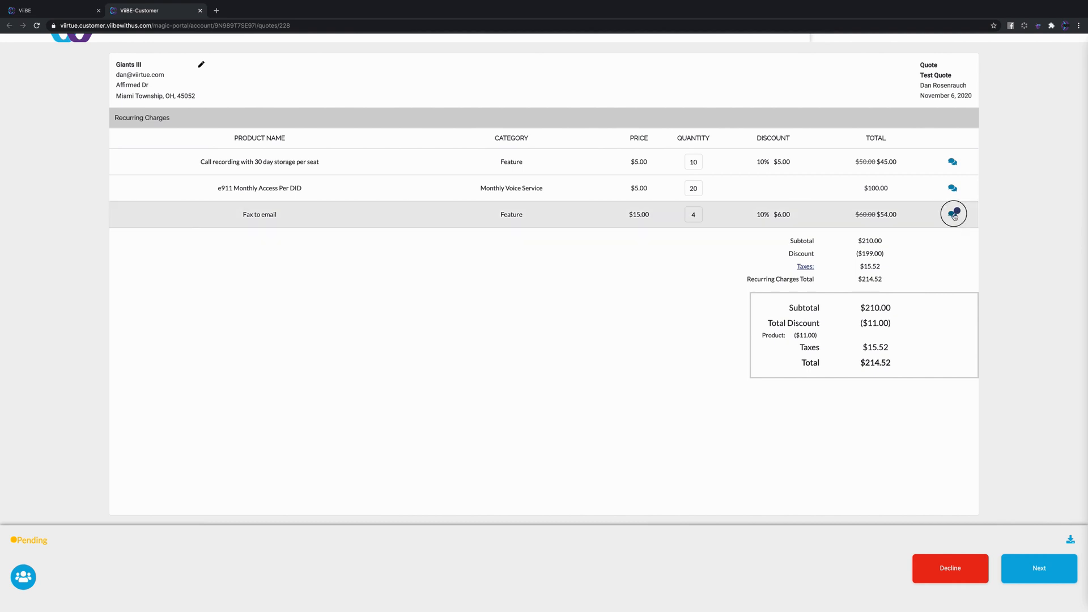
# - Reply 'Thank you so much' in the Fax to email comment thread
pyautogui.click(953, 214)
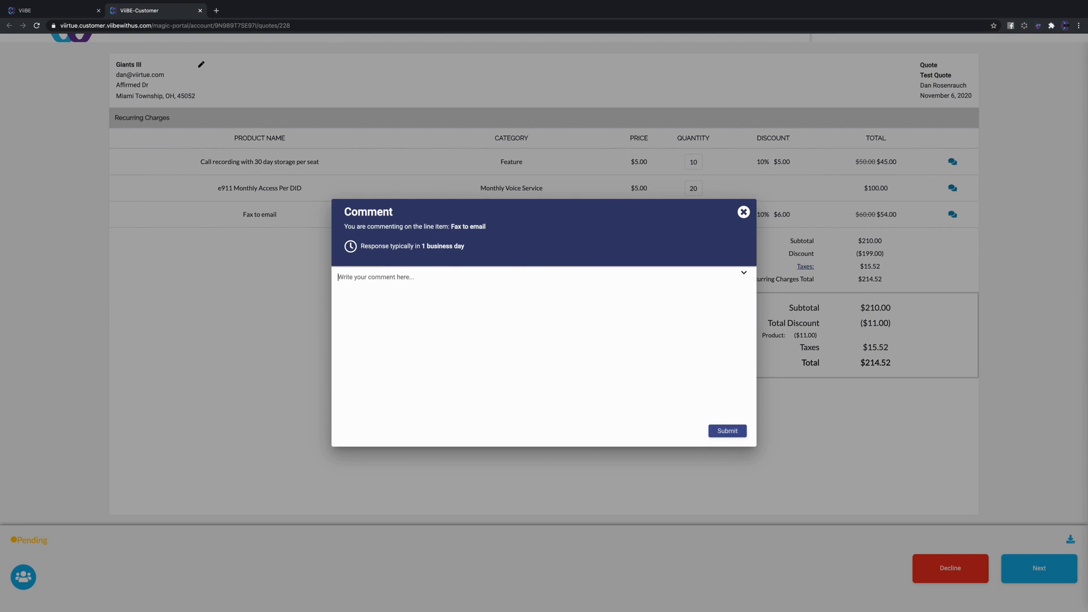
pyautogui.write('Thank you so much')
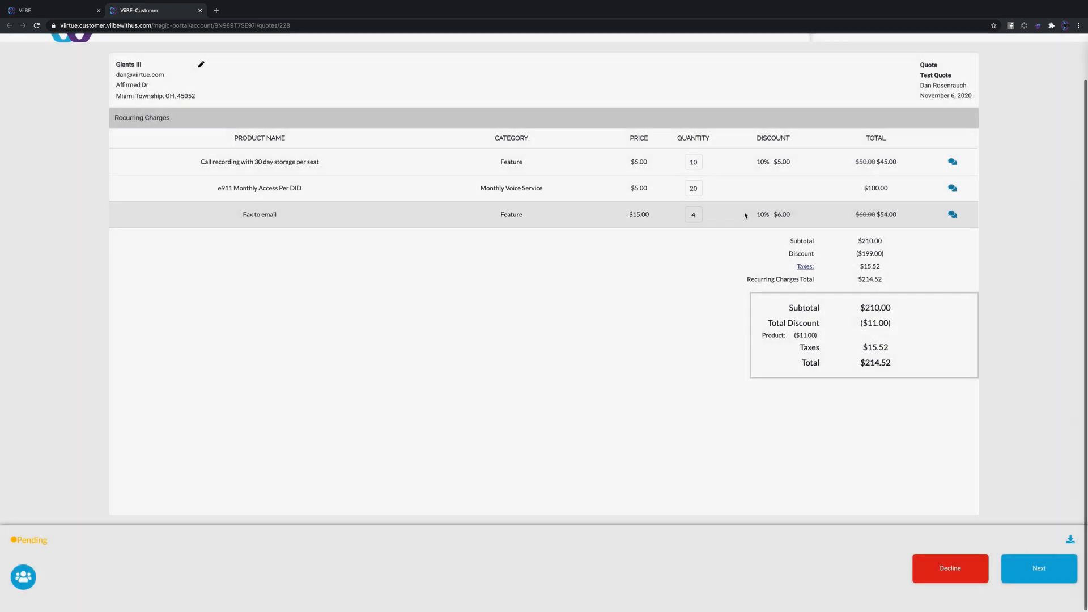
pyautogui.click(693, 214)
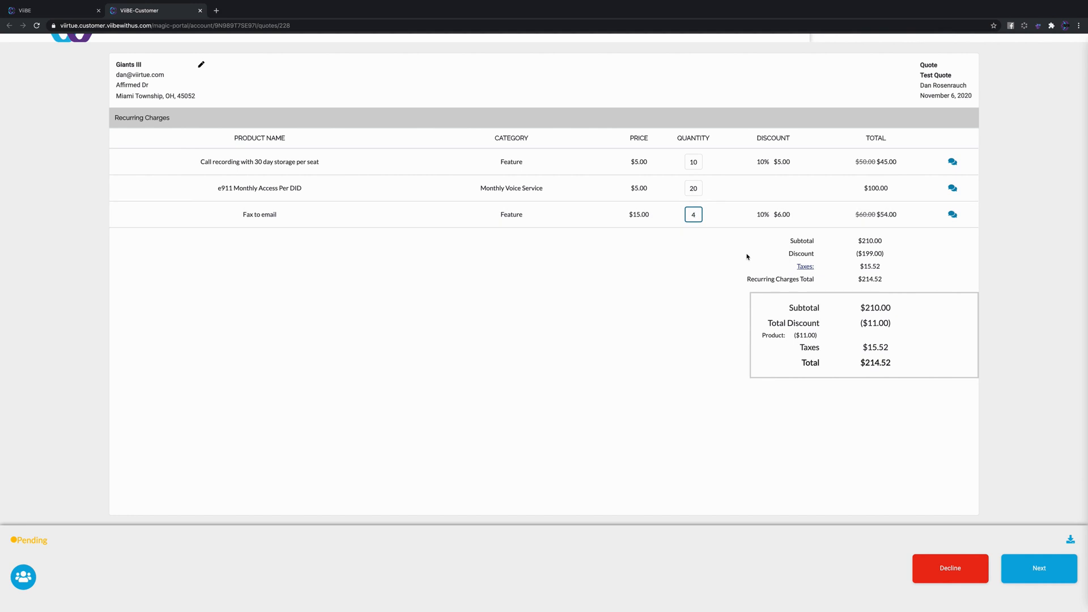
# - Change the Fax to email quantity to 44, totalling $796.64
pyautogui.write('4')
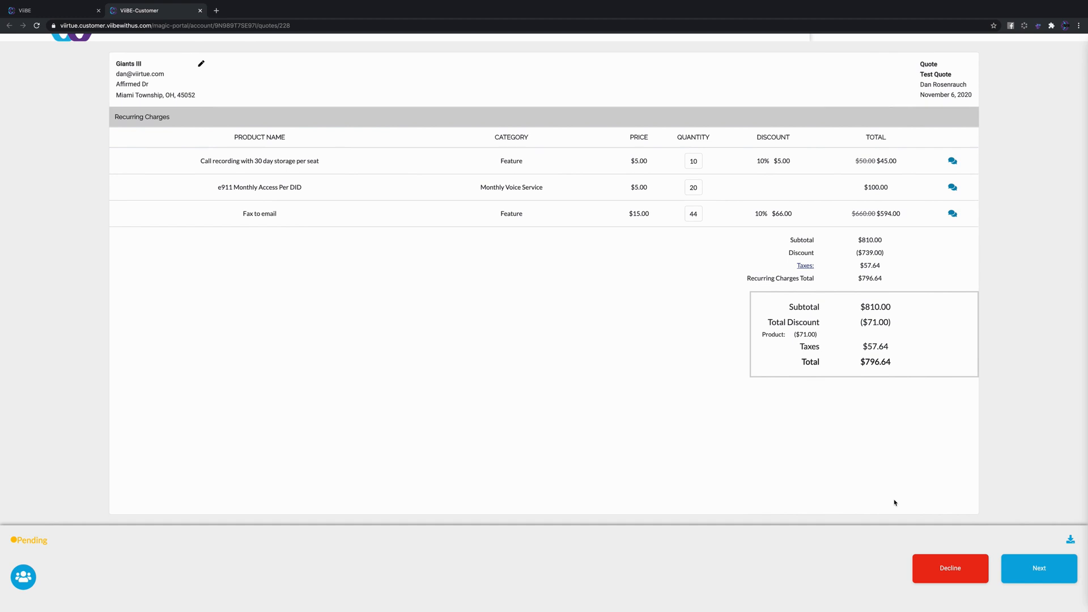
pyautogui.moveTo(1067, 537)
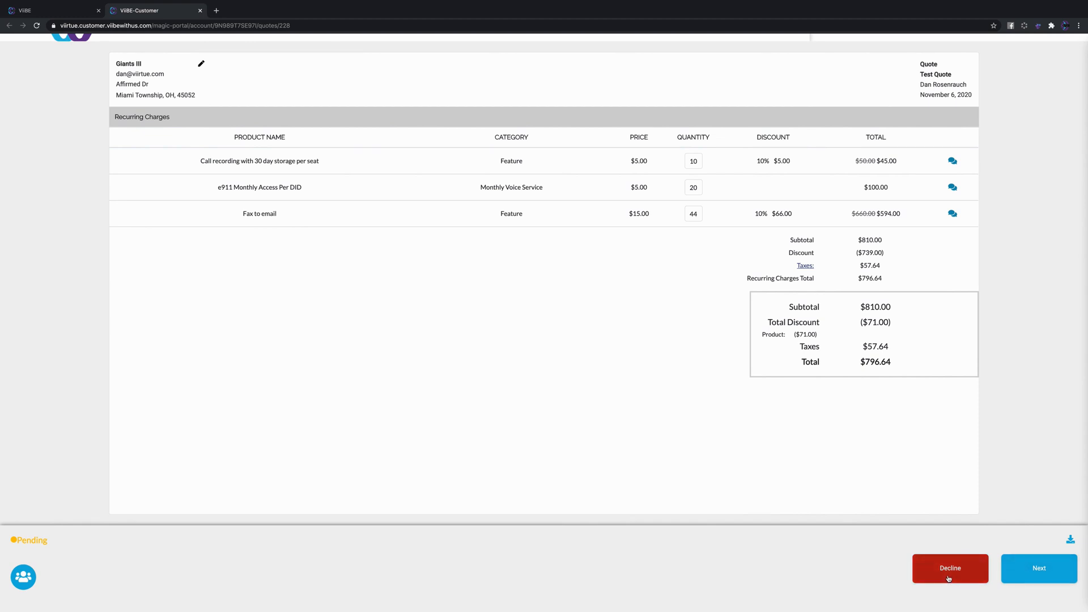
pyautogui.click(949, 569)
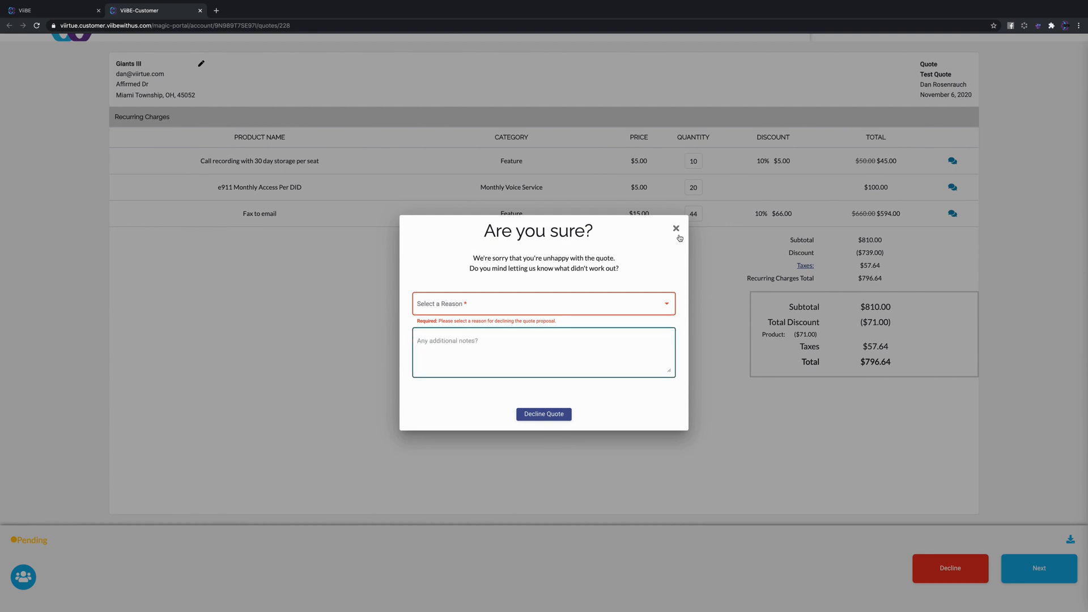
pyautogui.click(675, 228)
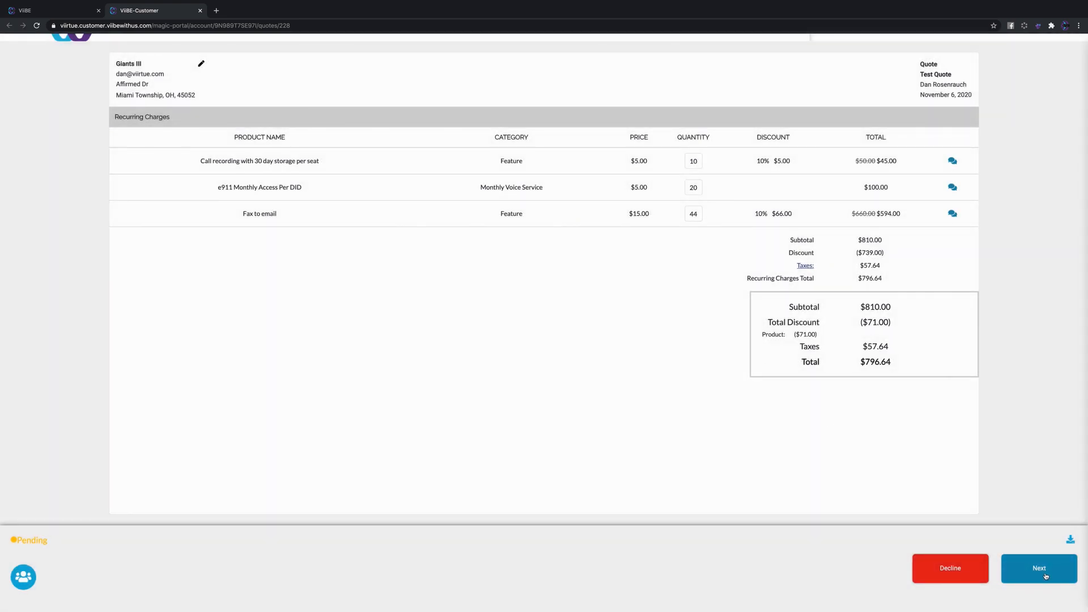
# - Advance to the Submit for Review / Approve Quote options
pyautogui.click(1039, 568)
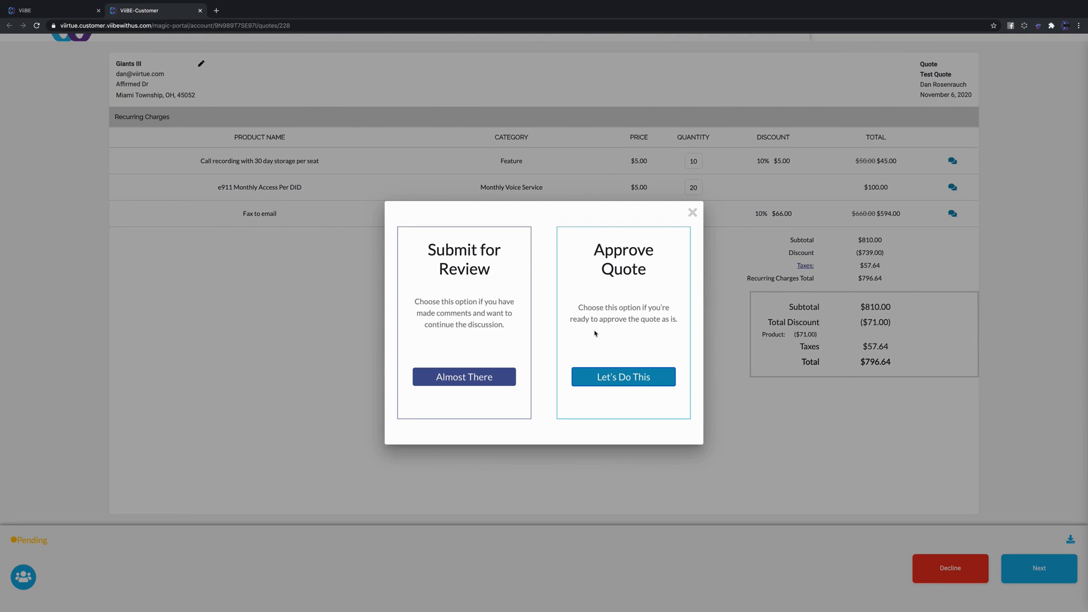
pyautogui.moveTo(464, 377)
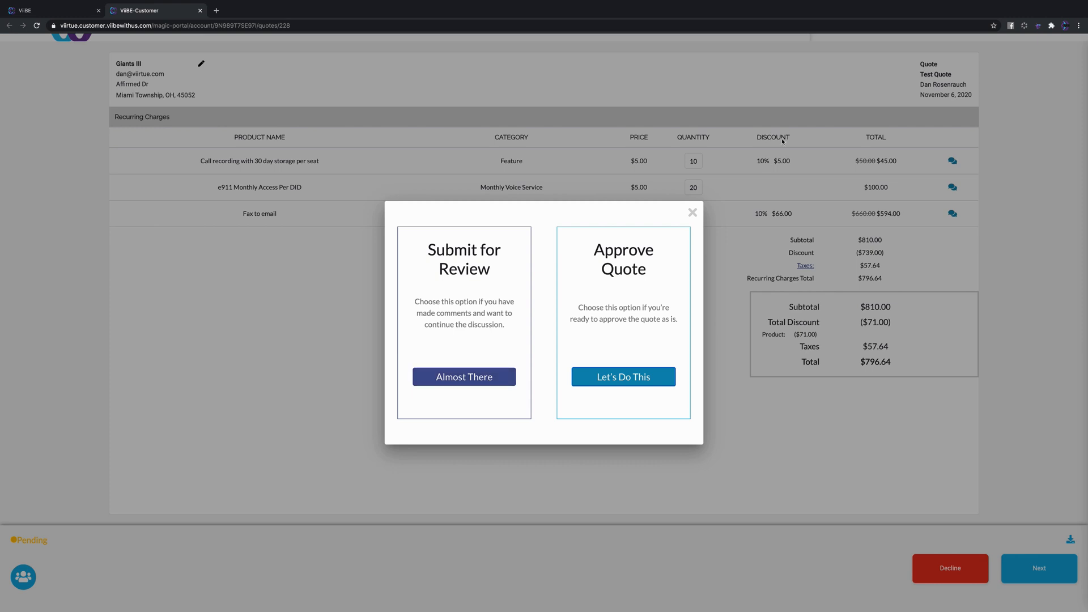
pyautogui.moveTo(743, 204)
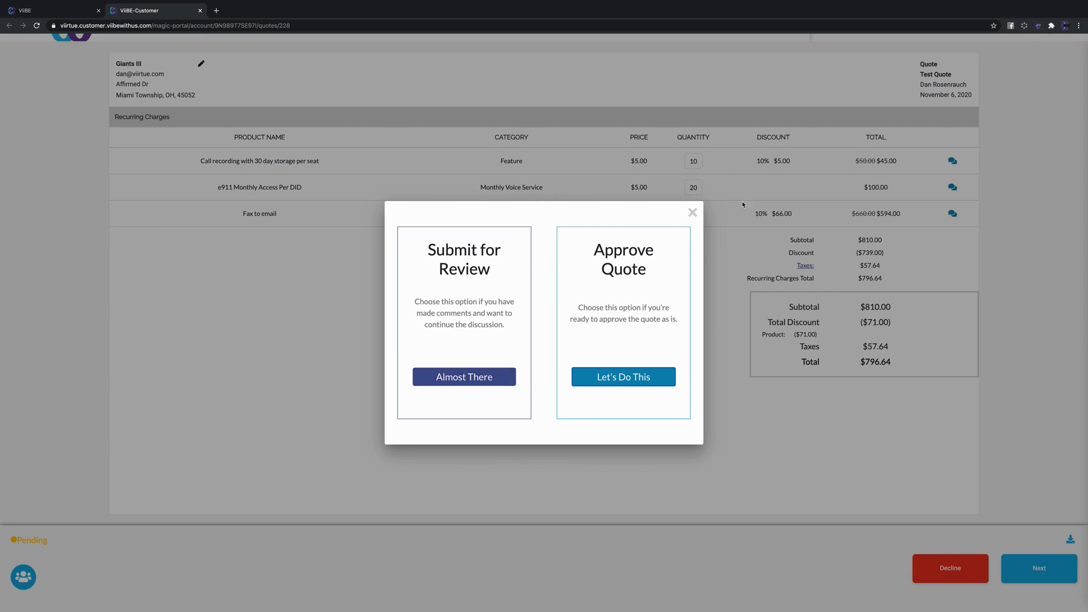
pyautogui.moveTo(464, 376)
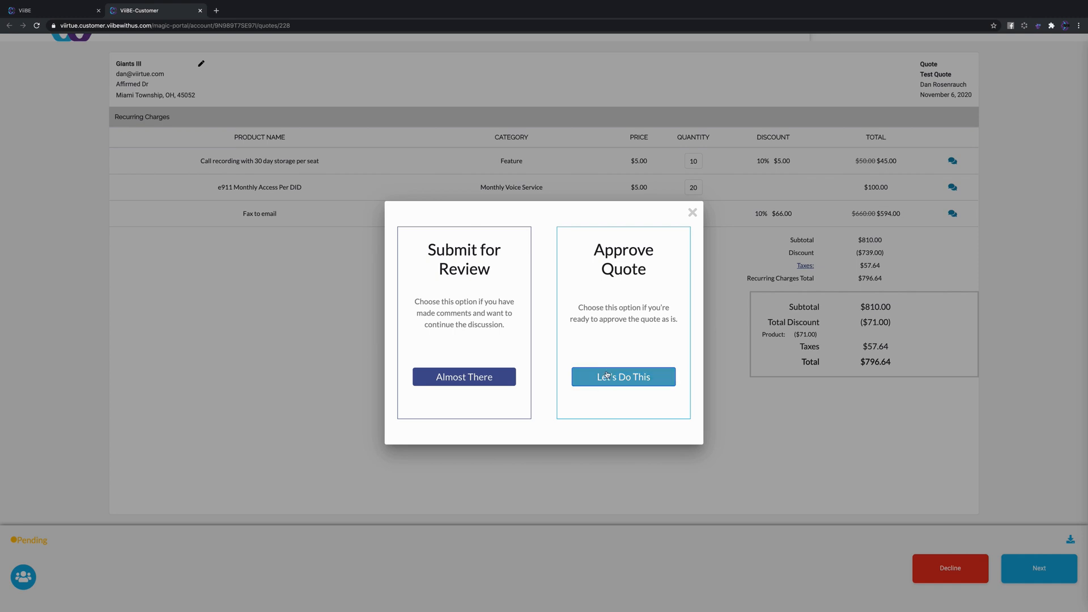
# - Approve as is, sign with first and last name, accept the terms
pyautogui.click(623, 376)
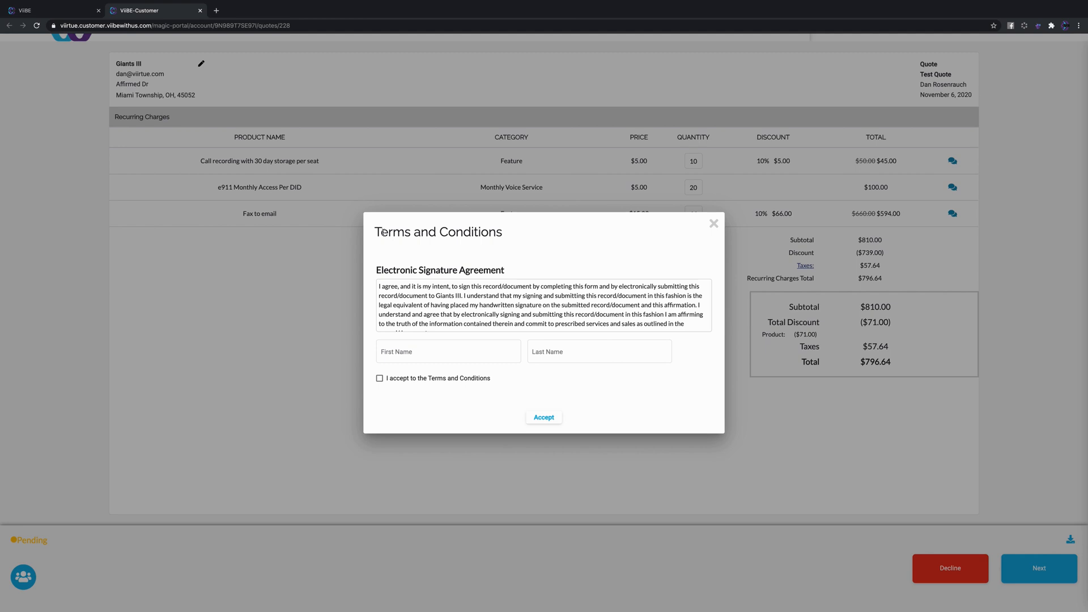
pyautogui.moveTo(504, 239)
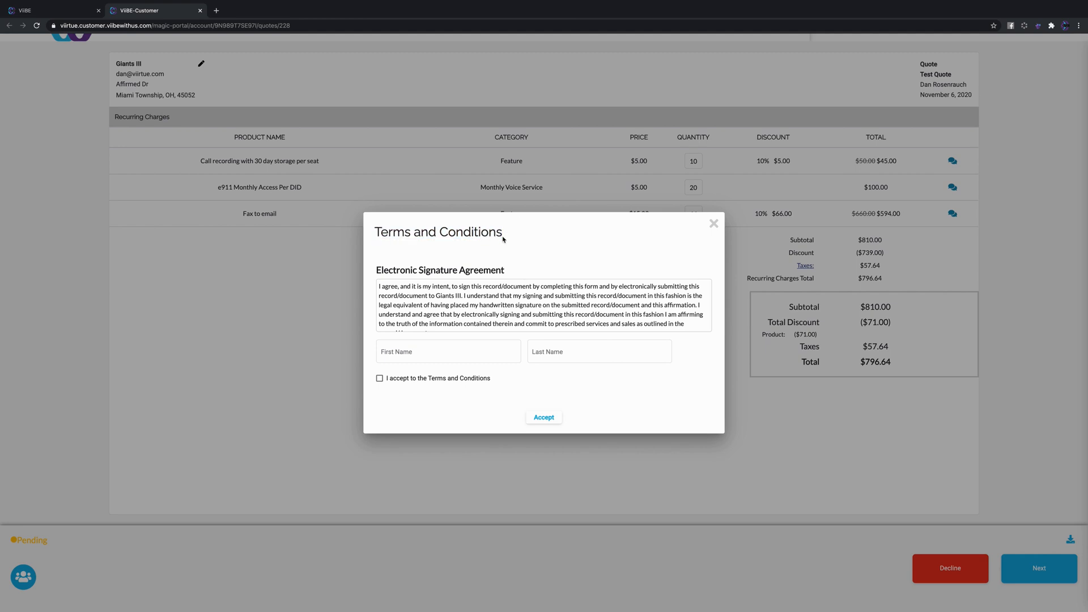
pyautogui.scroll(-3)
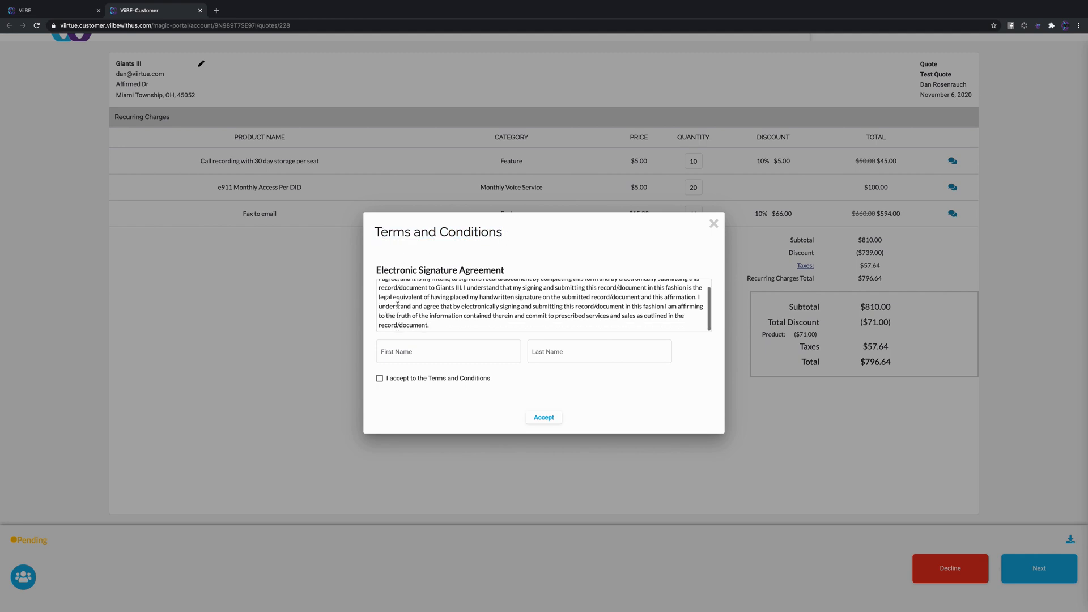
pyautogui.click(448, 351)
pyautogui.write('Rosenra')
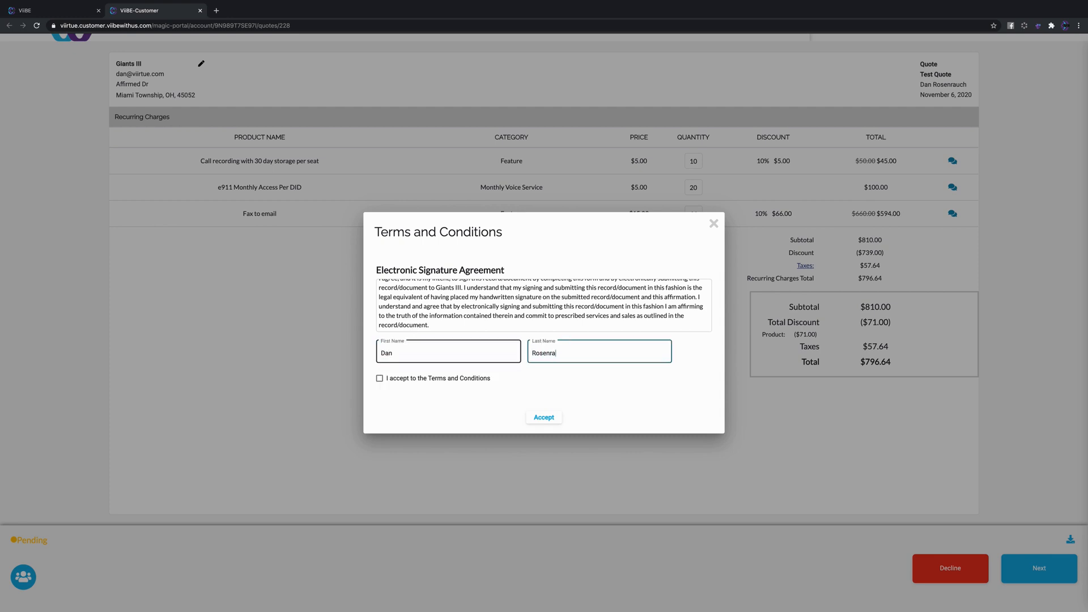
pyautogui.click(380, 378)
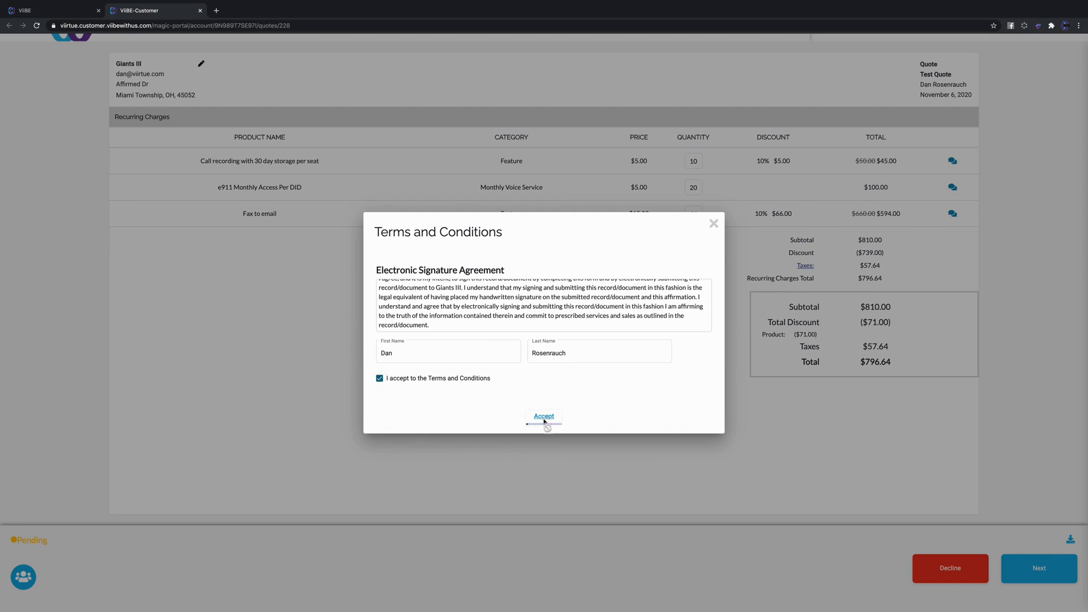
pyautogui.click(543, 417)
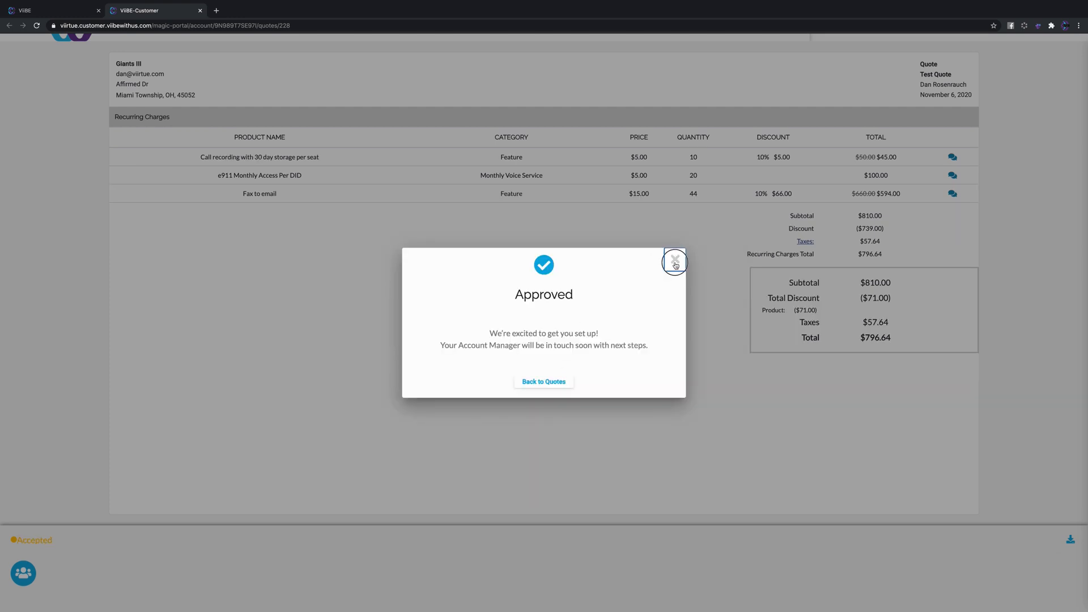
# - Dismiss the Approved popup and scroll the signed PDF to its signature page
pyautogui.click(674, 263)
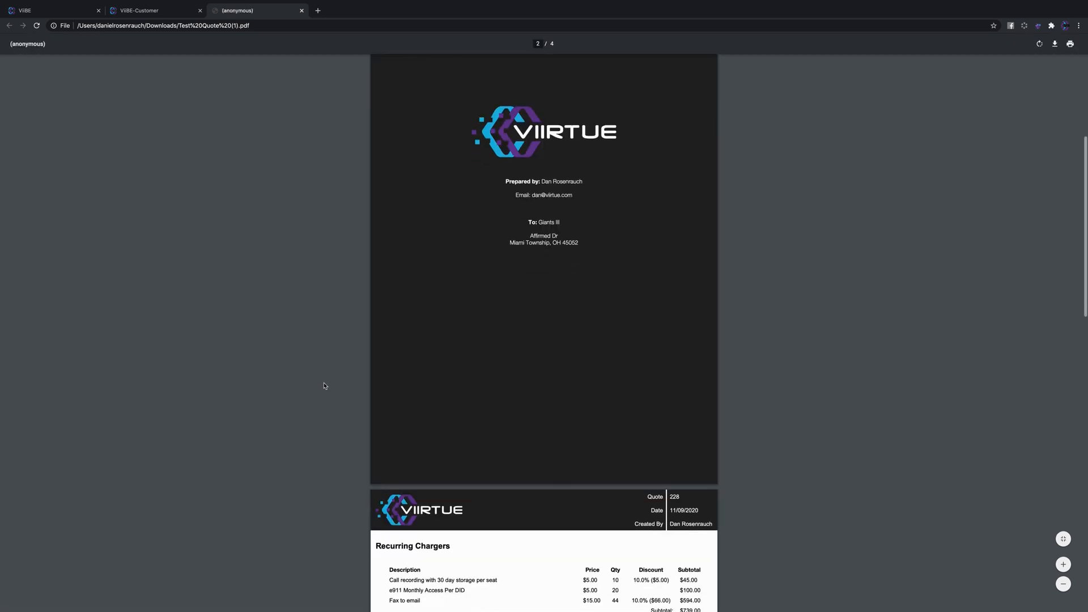
pyautogui.scroll(-3)
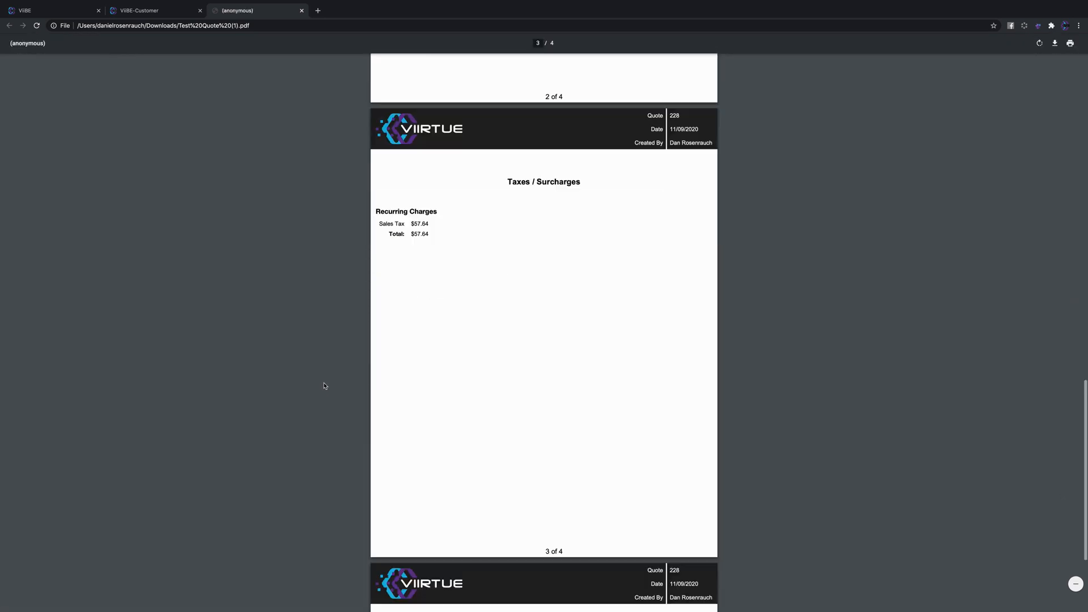
pyautogui.scroll(-3)
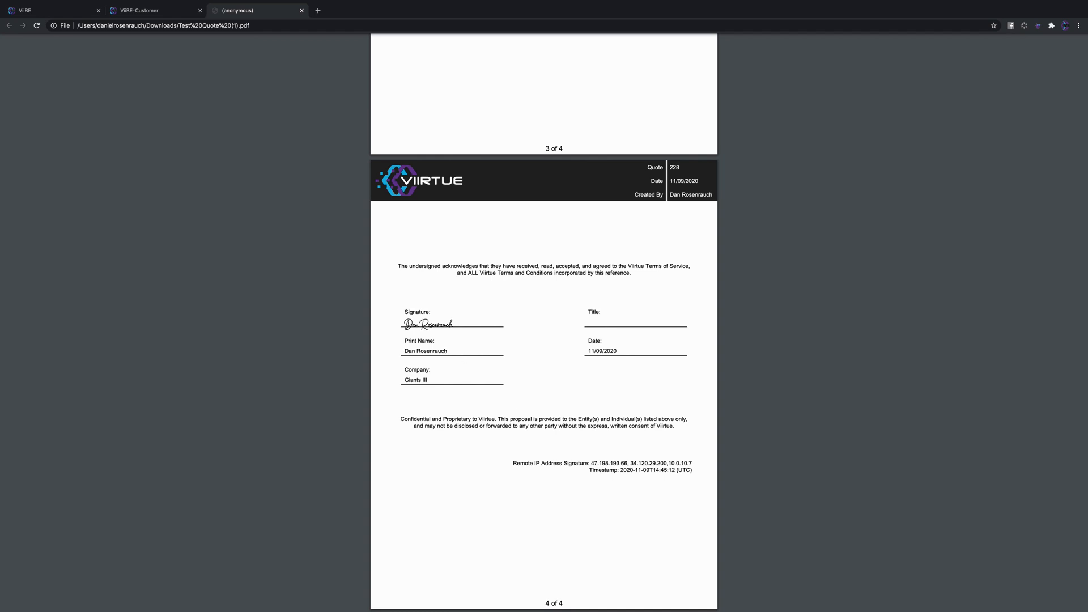
pyautogui.moveTo(649, 449)
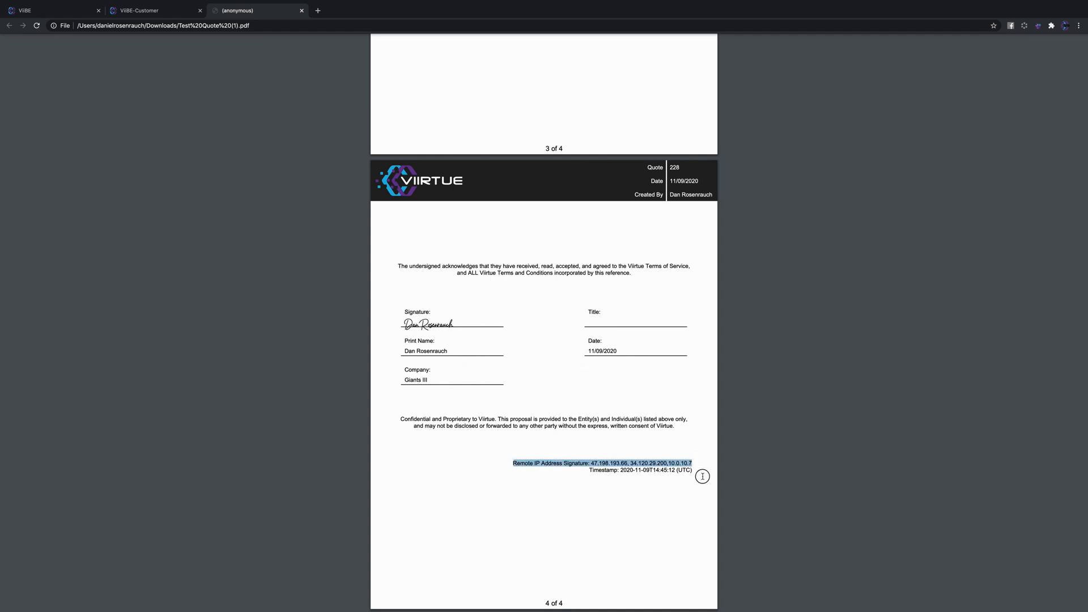
pyautogui.moveTo(703, 477)
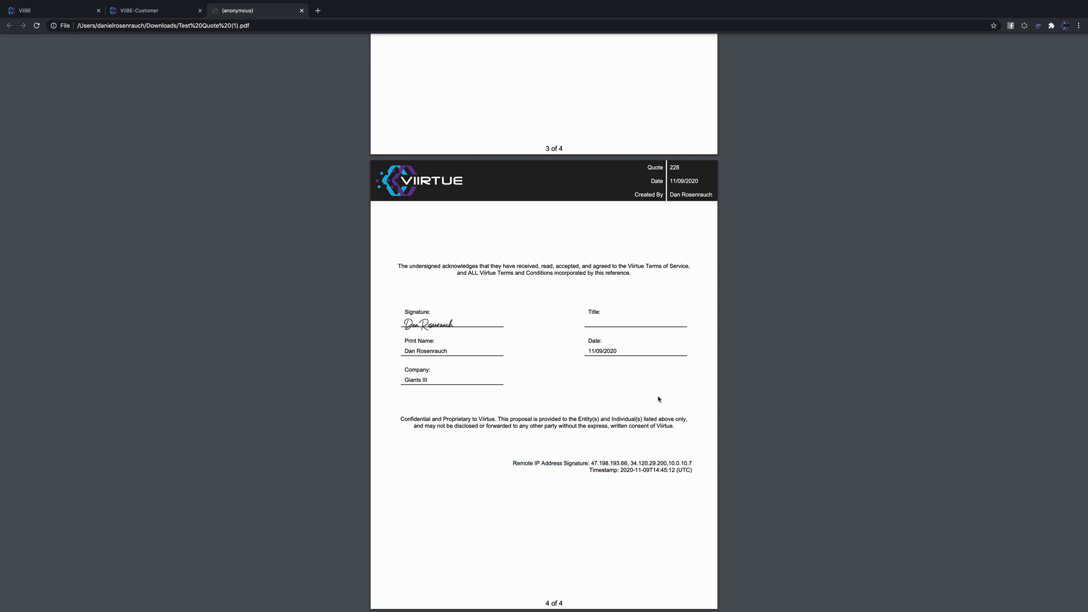
pyautogui.moveTo(640, 337)
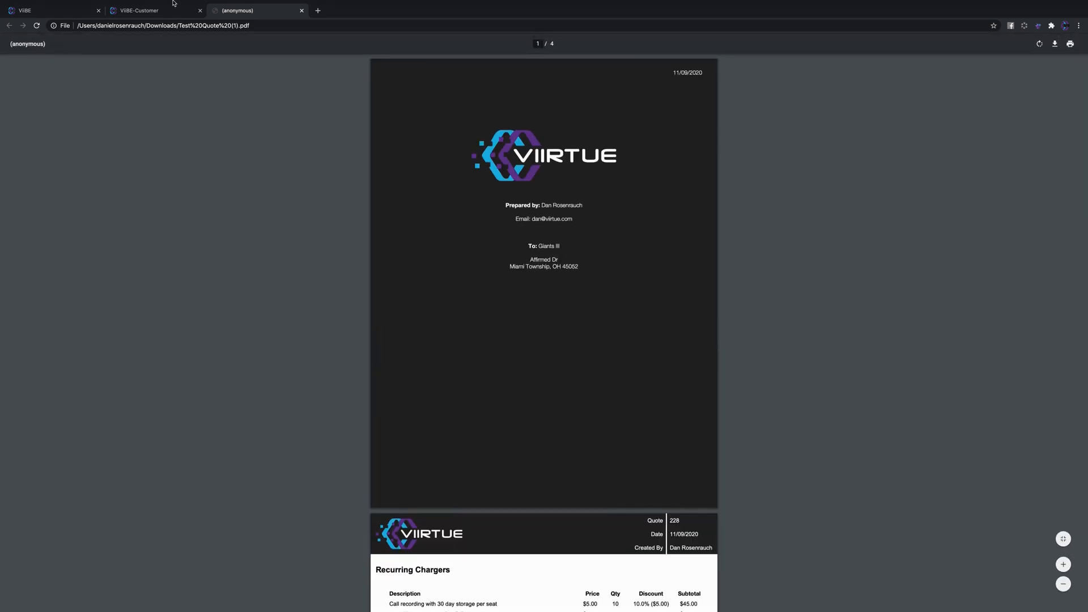
# - In the seller portal, open the 'Quote accepted: Test Quote' notification
pyautogui.click(139, 9)
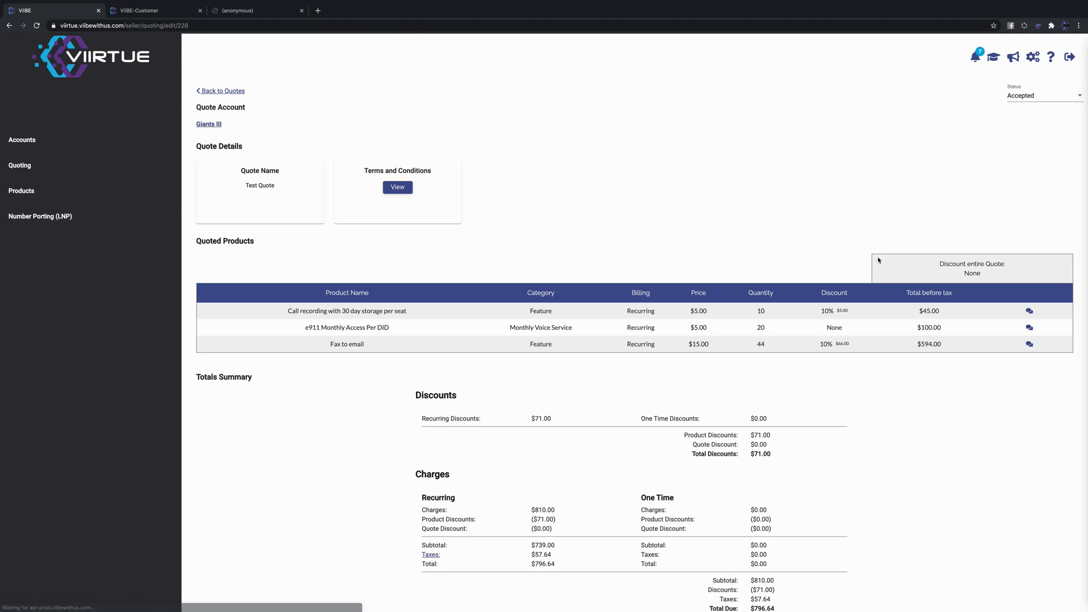
pyautogui.click(977, 56)
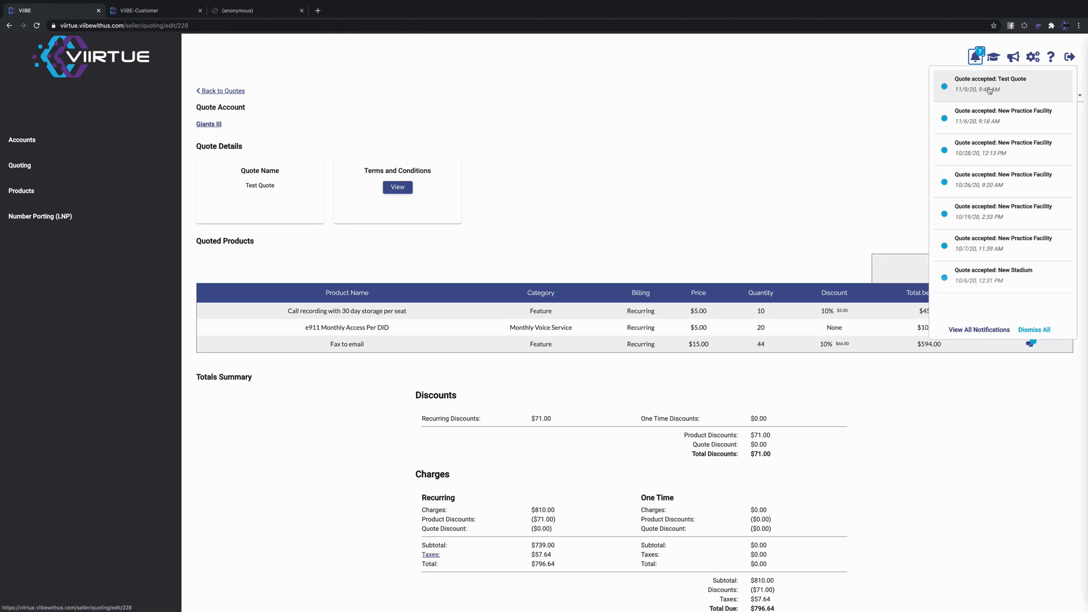
pyautogui.click(977, 56)
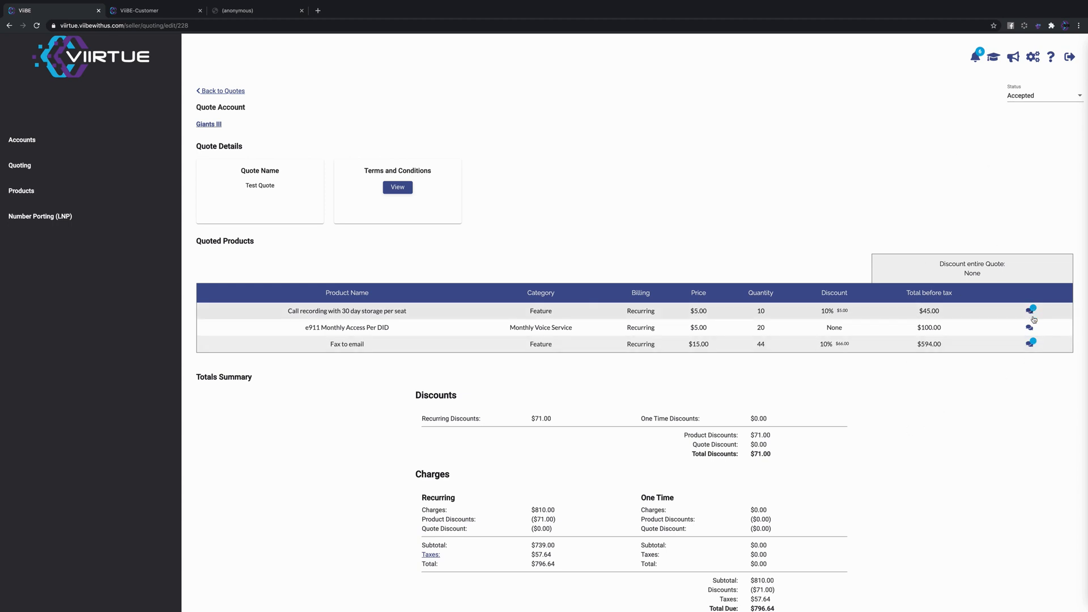
pyautogui.click(1031, 341)
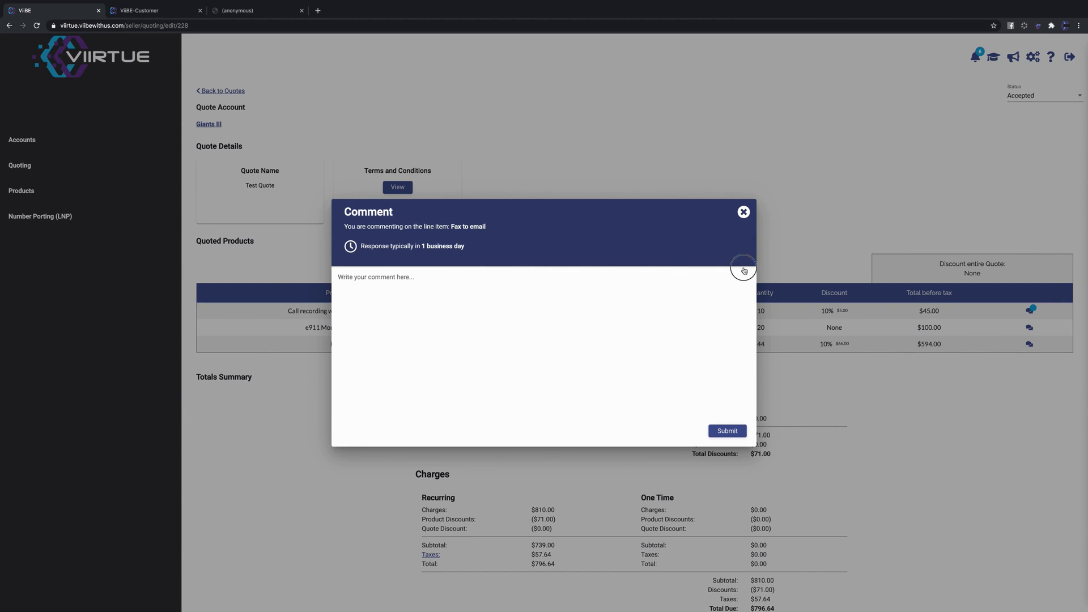
pyautogui.click(742, 211)
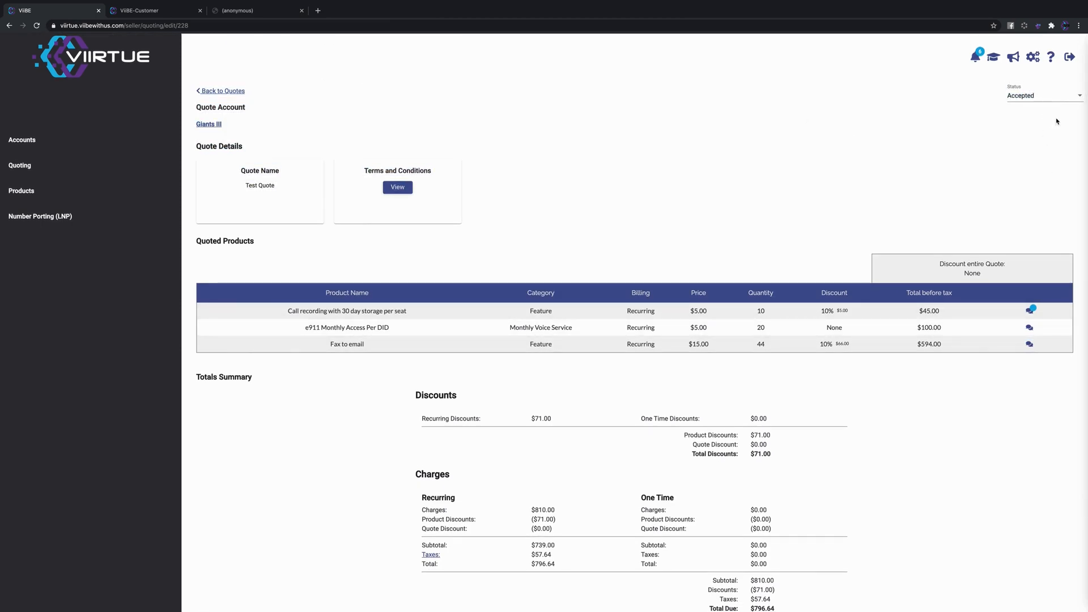
pyautogui.moveTo(894, 123)
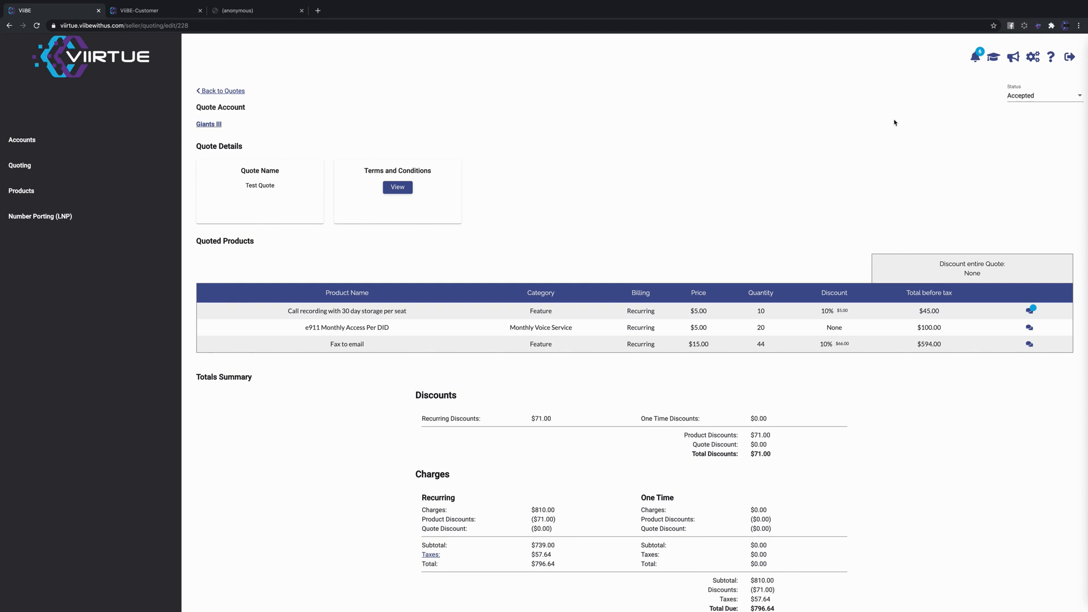
pyautogui.moveTo(803, 208)
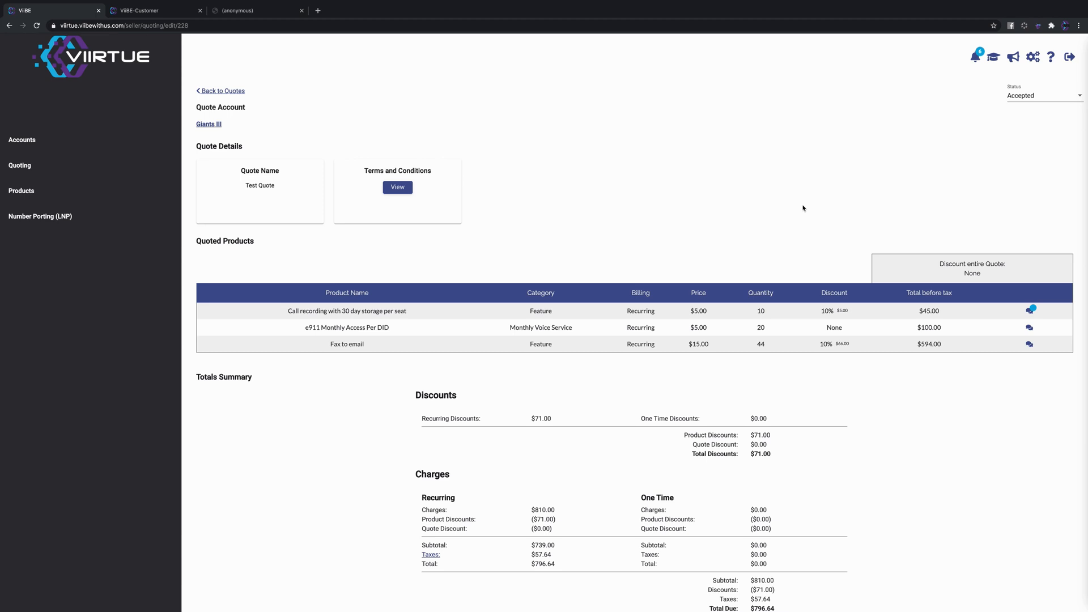